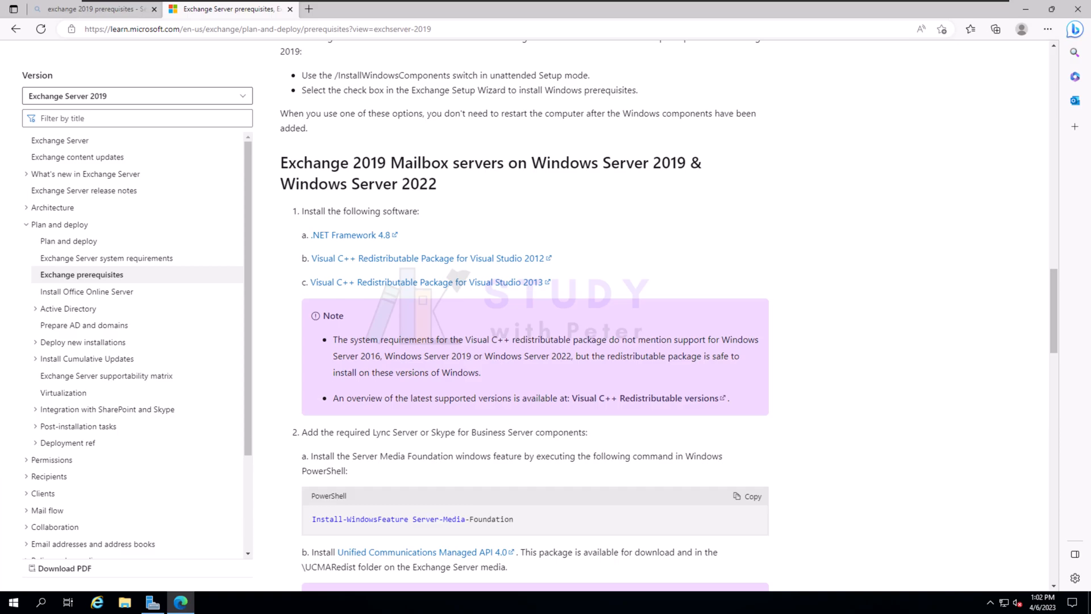
mouse_move(503, 263)
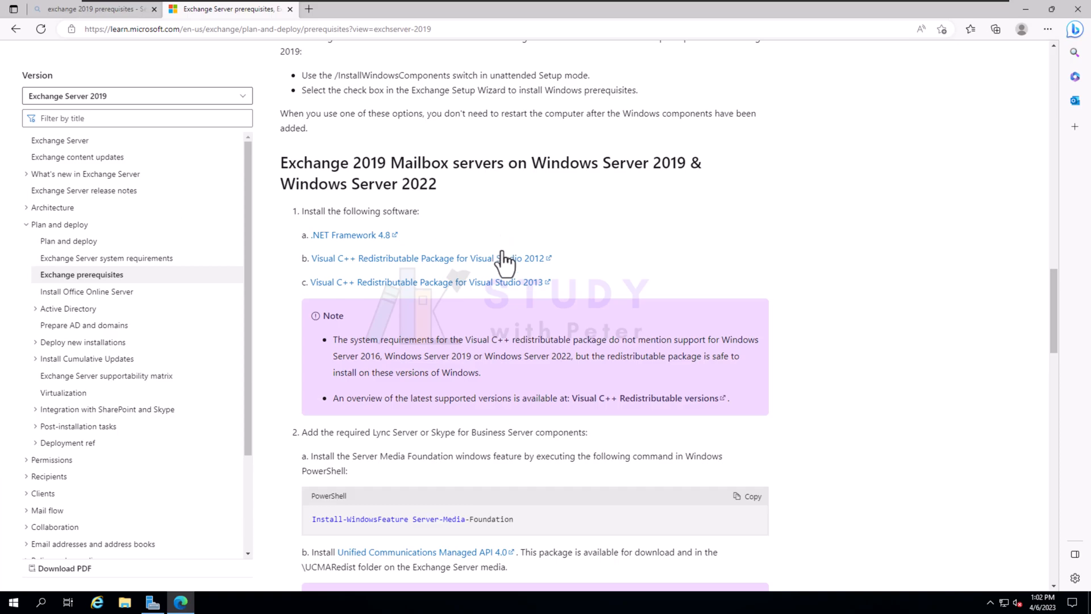
mouse_move(420, 226)
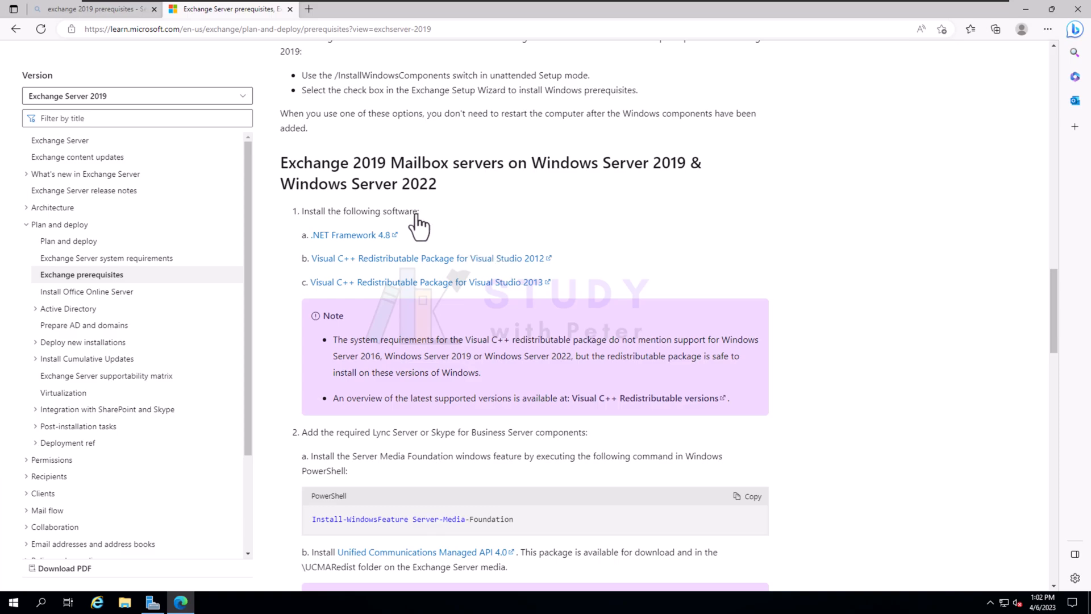
Step: Download the .NET Framework 4.8 installer and run it, approving the User Account Control prompt
scroll(down, 3)
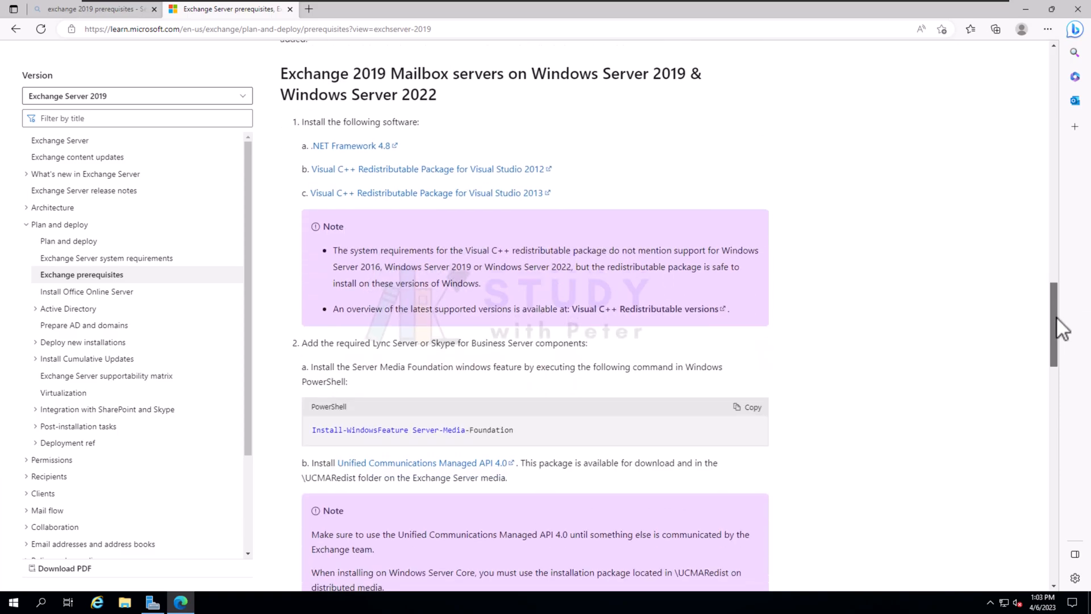
scroll(up, 3)
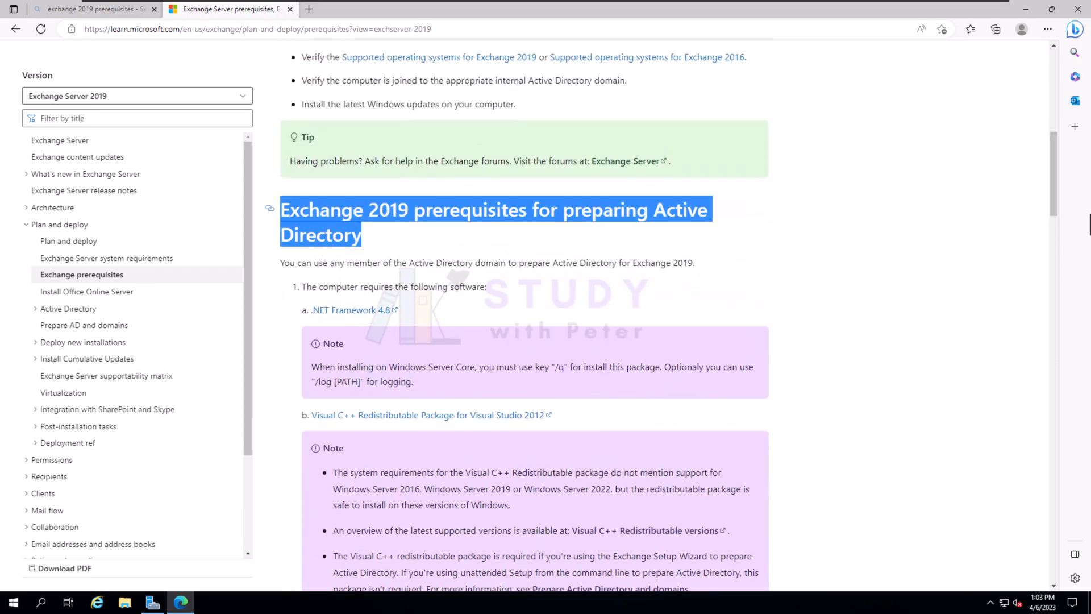
scroll(down, 3)
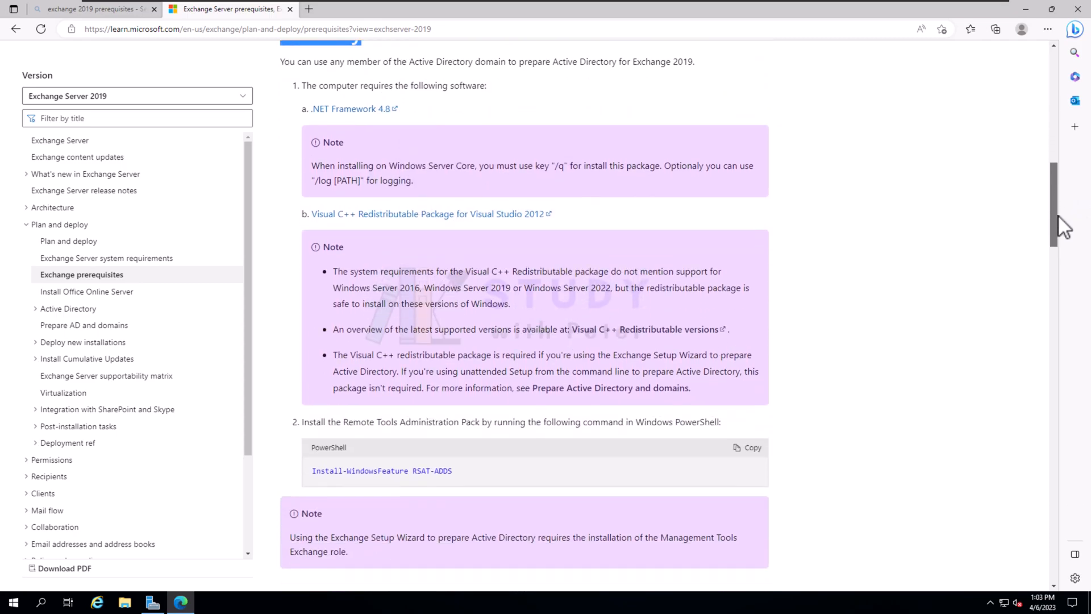
scroll(down, 3)
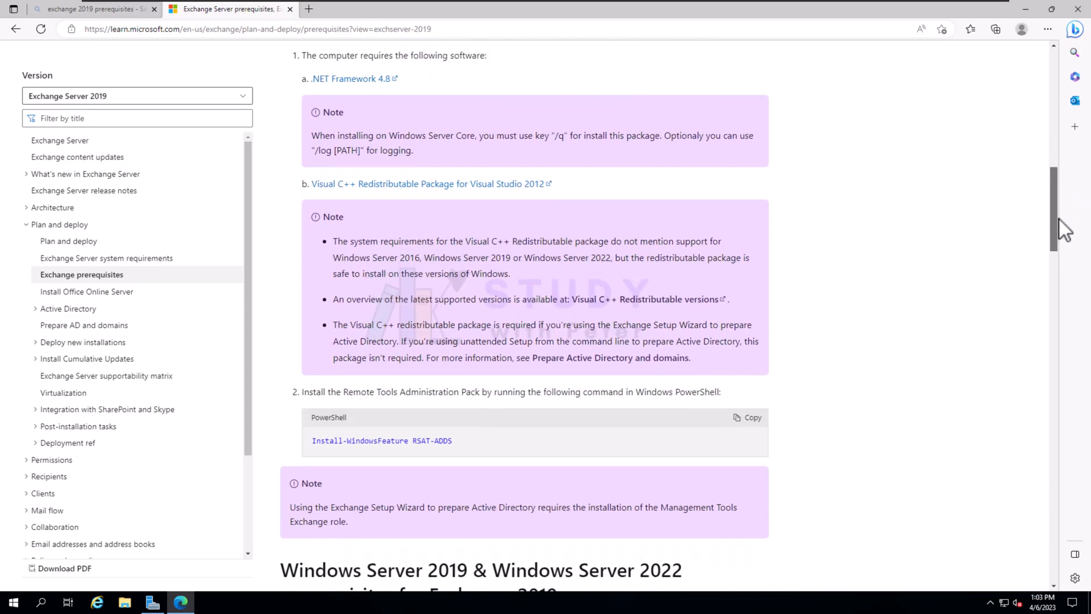
scroll(down, 3)
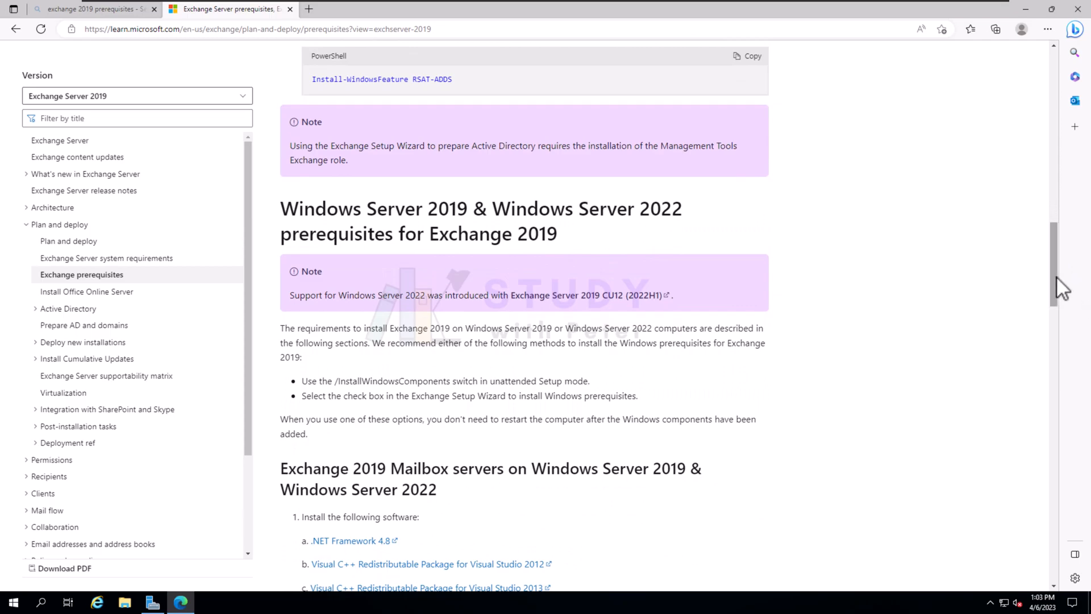
scroll(down, 3)
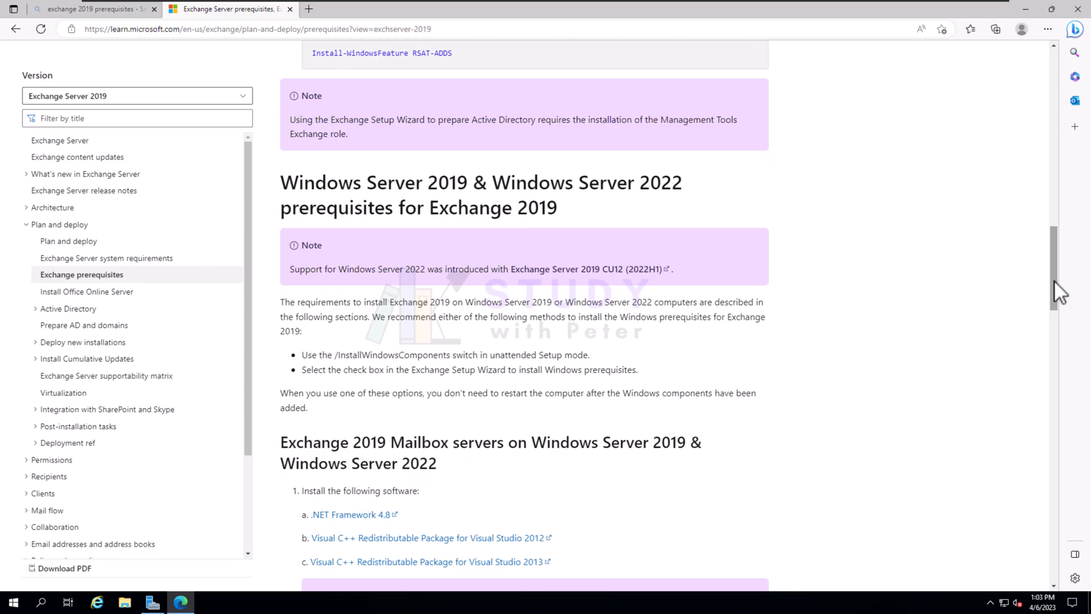
mouse_move(1060, 271)
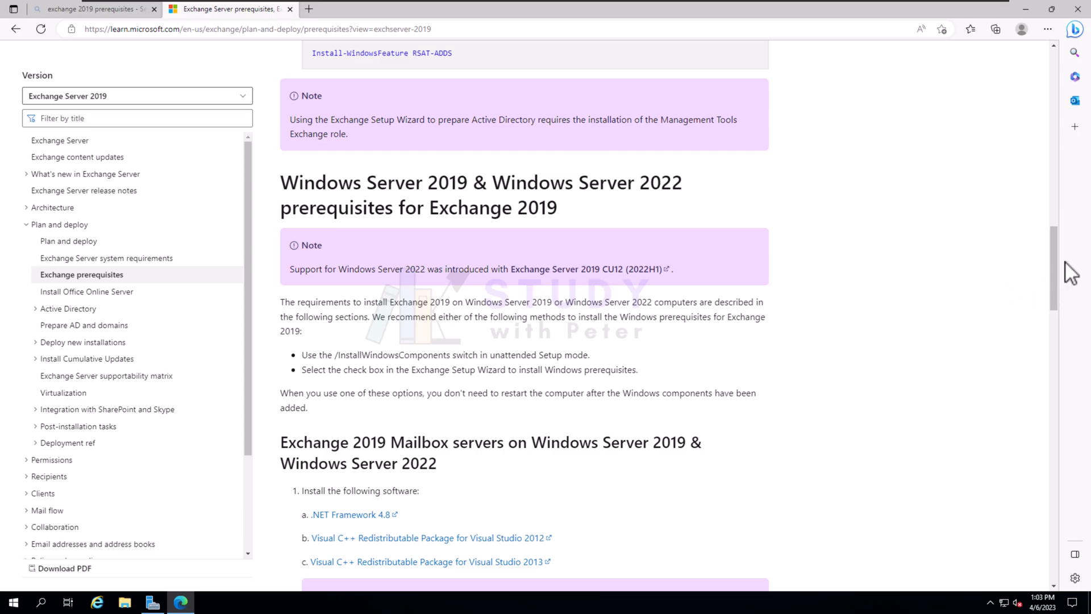
scroll(down, 3)
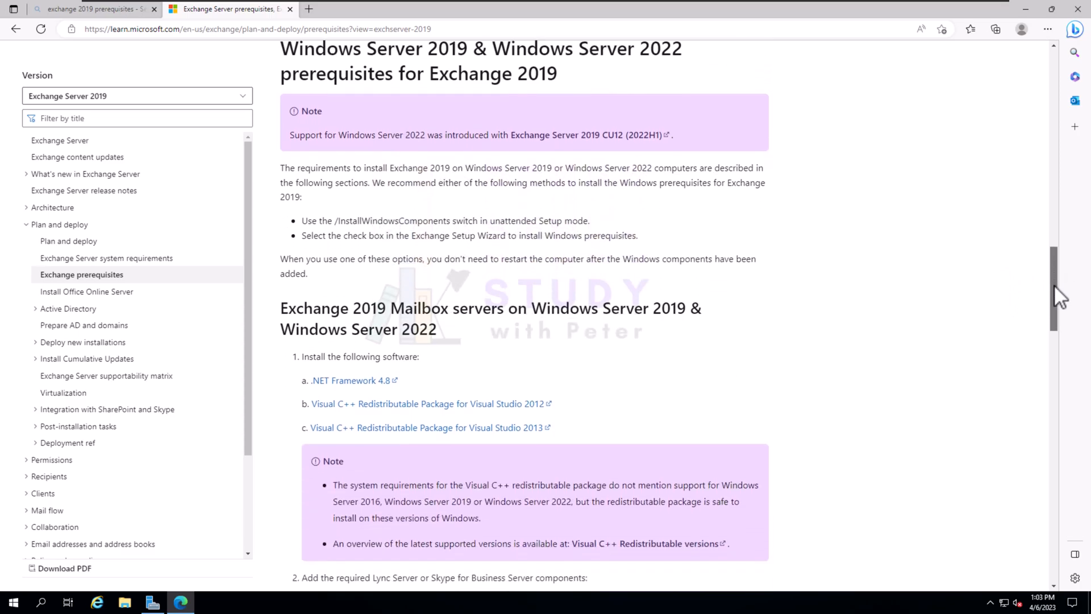
scroll(down, 3)
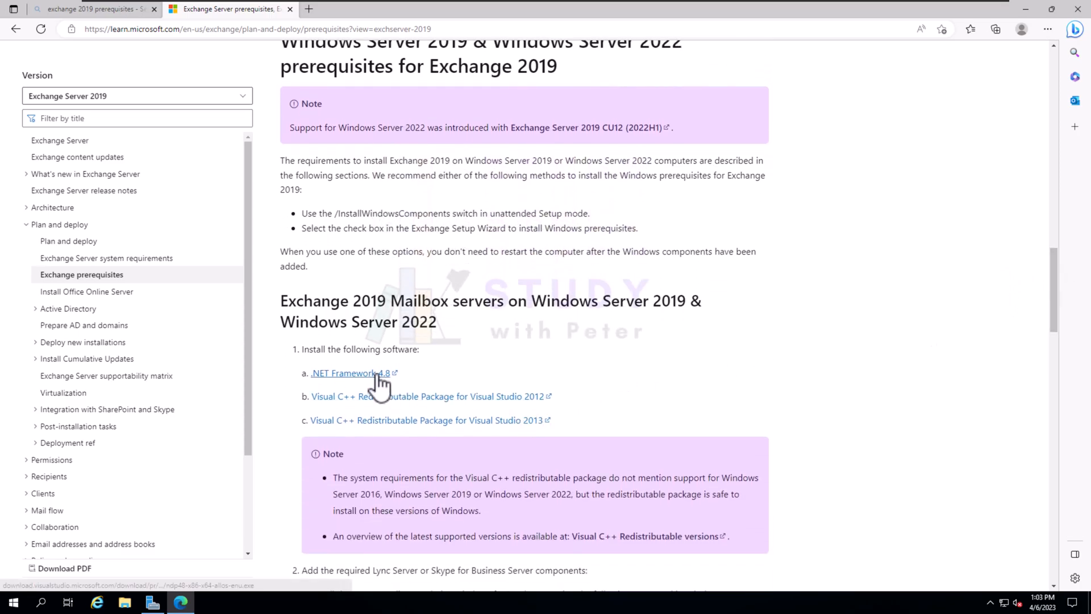
mouse_move(351, 373)
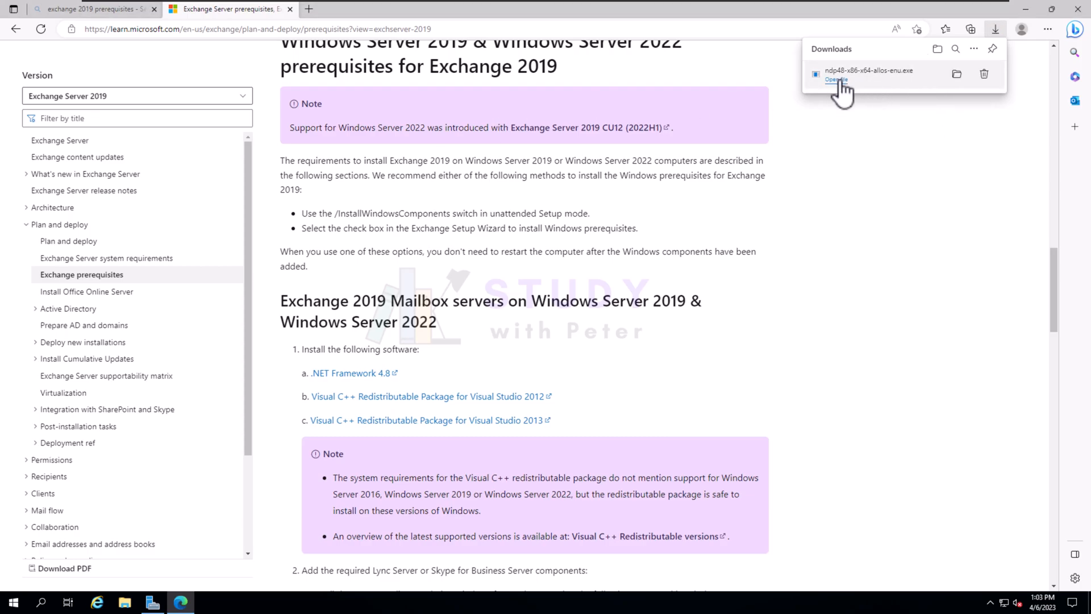
click(836, 78)
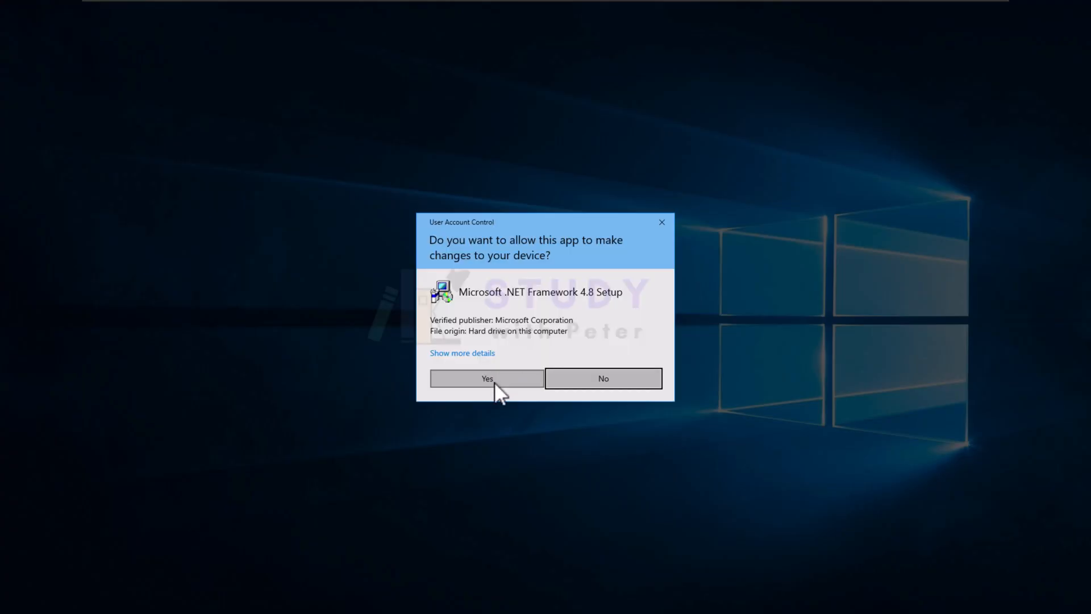
click(487, 378)
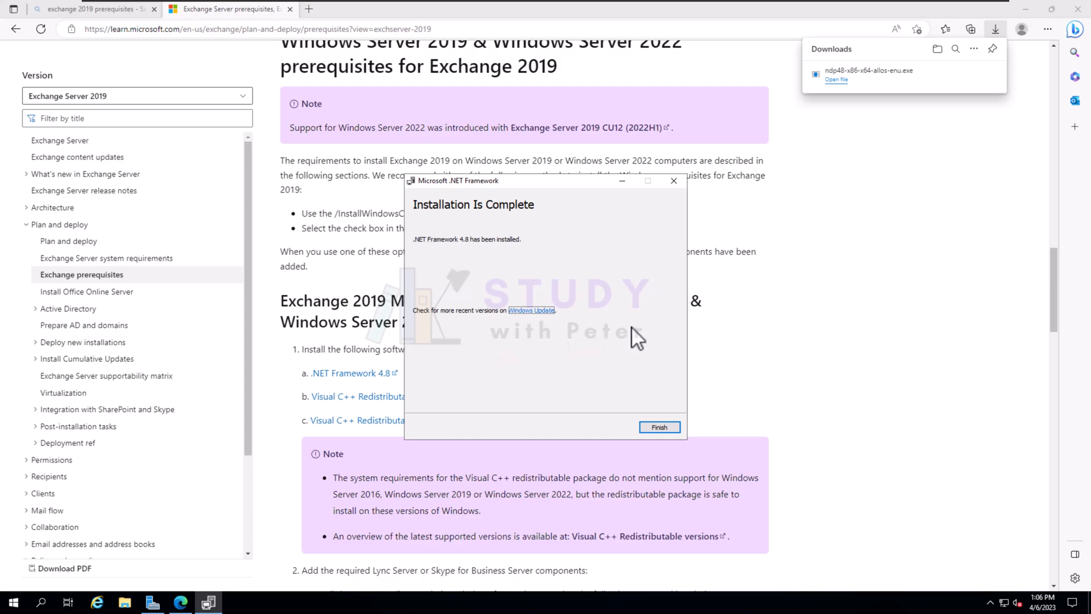
mouse_move(61, 470)
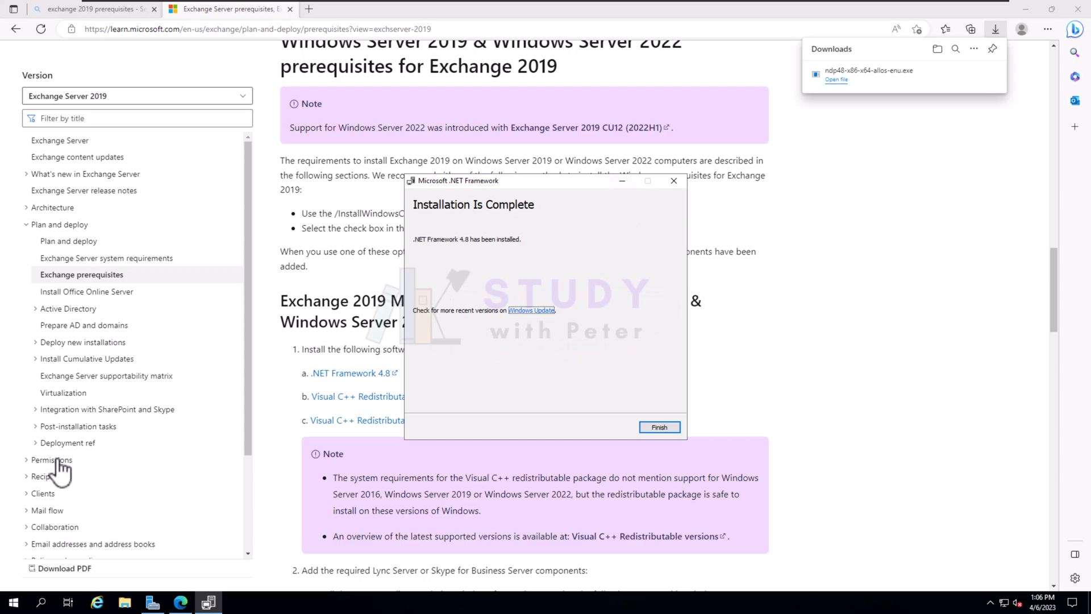
Step: Close the finished .NET 4.8 setup, restart the server, and sign back in
click(658, 427)
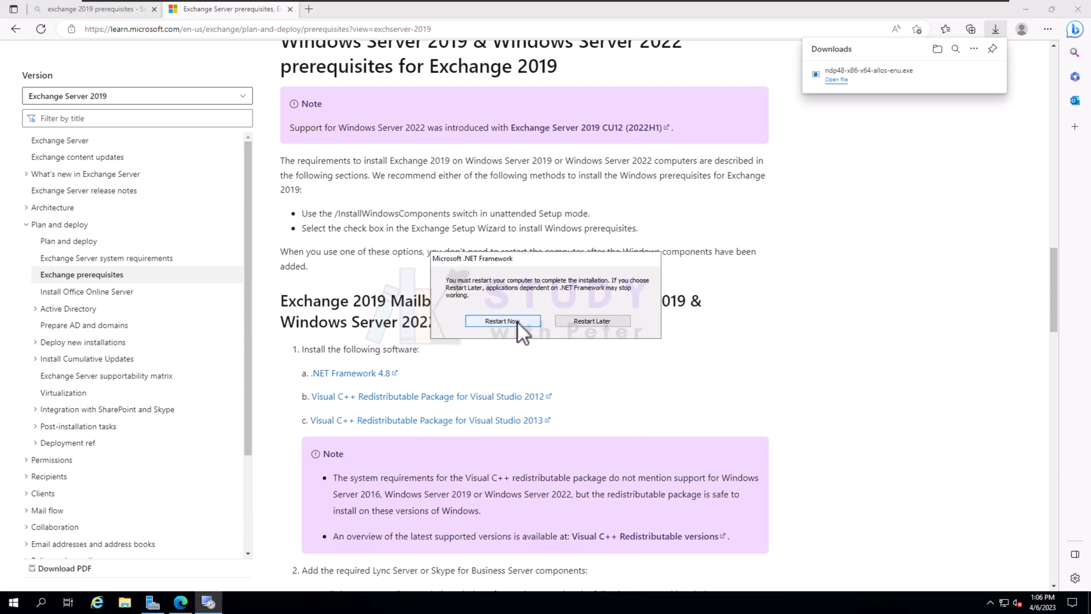
click(502, 321)
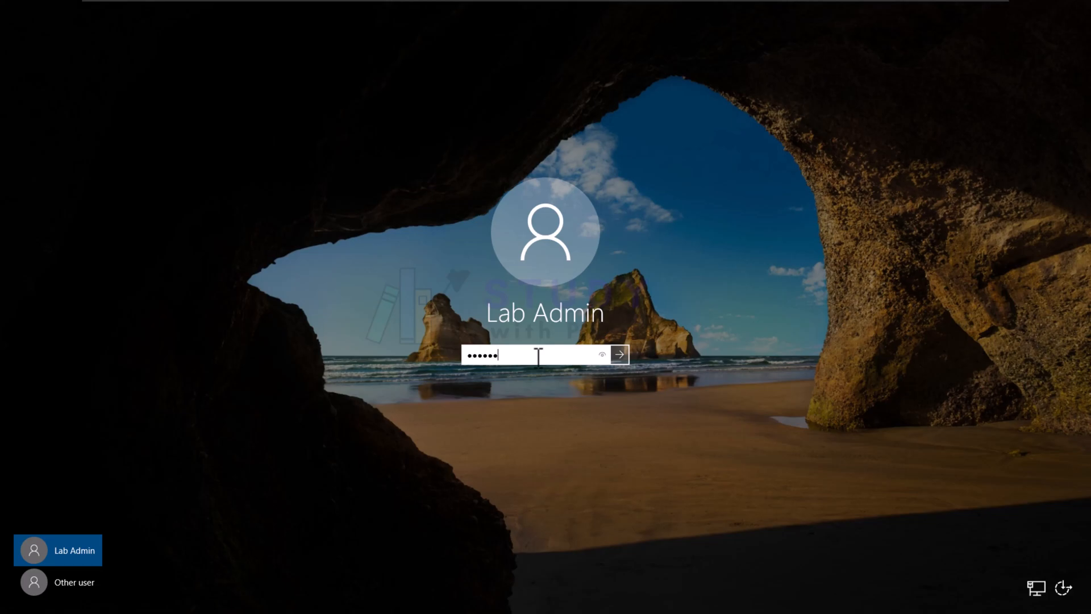
click(618, 354)
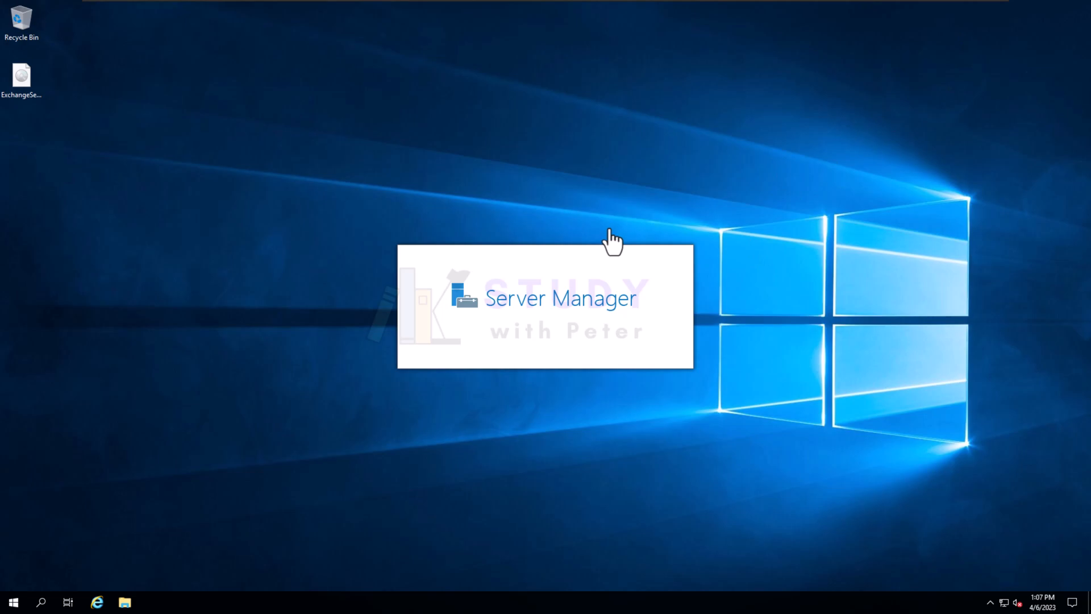
mouse_move(390, 292)
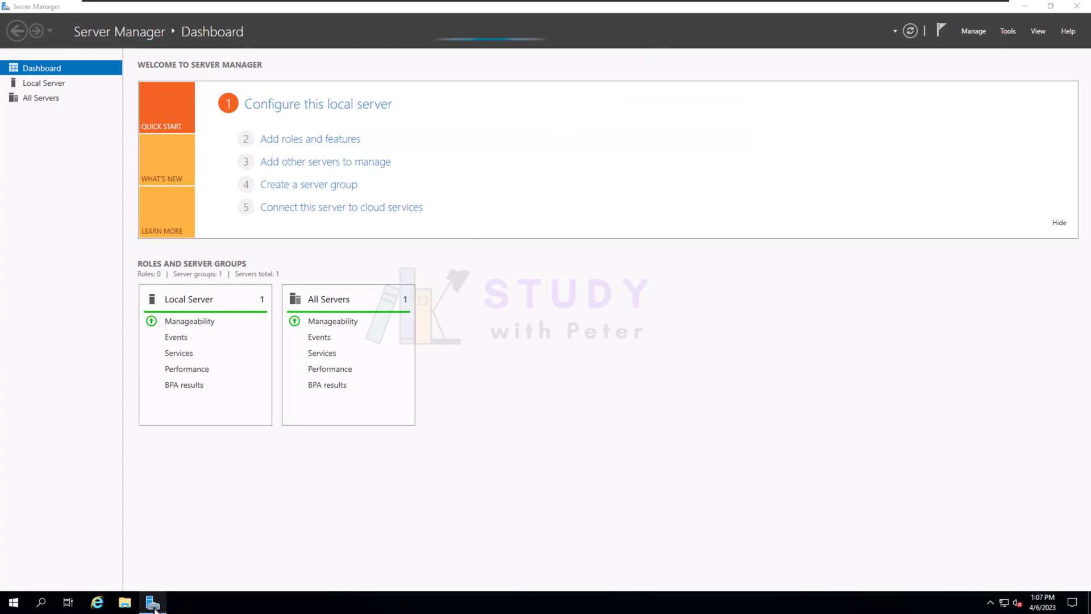
Step: Follow the prerequisites page link to the Visual C++ 2012 Update 4 redistributable download
click(13, 602)
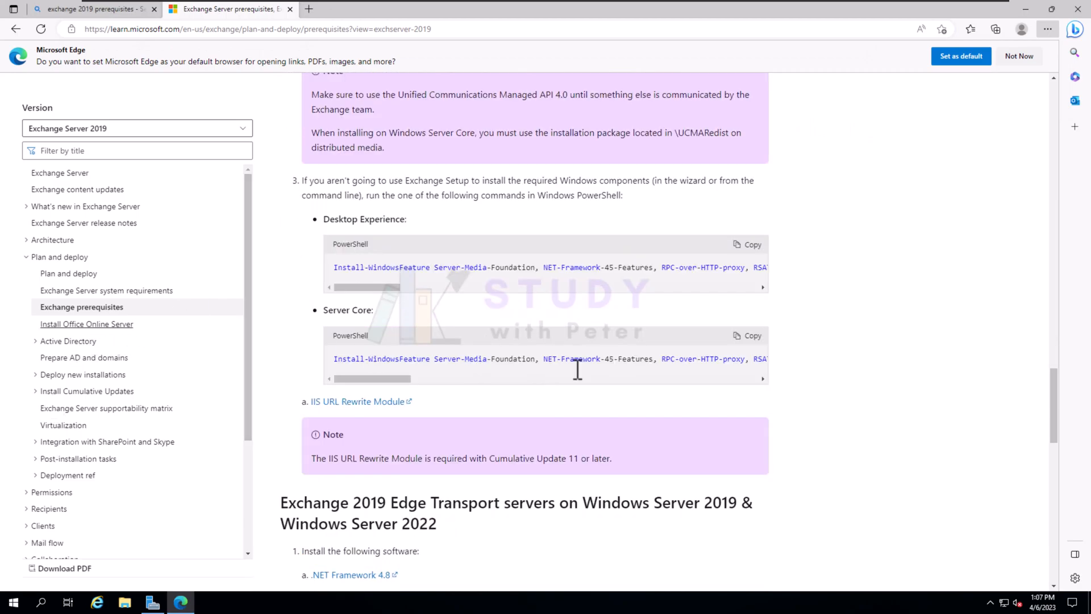
scroll(down, 3)
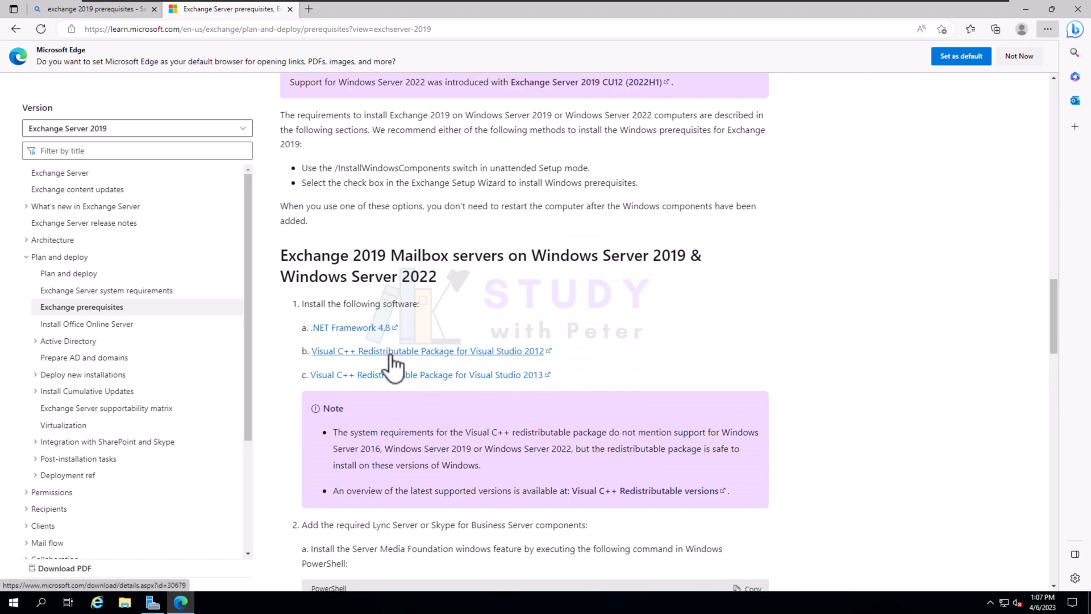
click(427, 351)
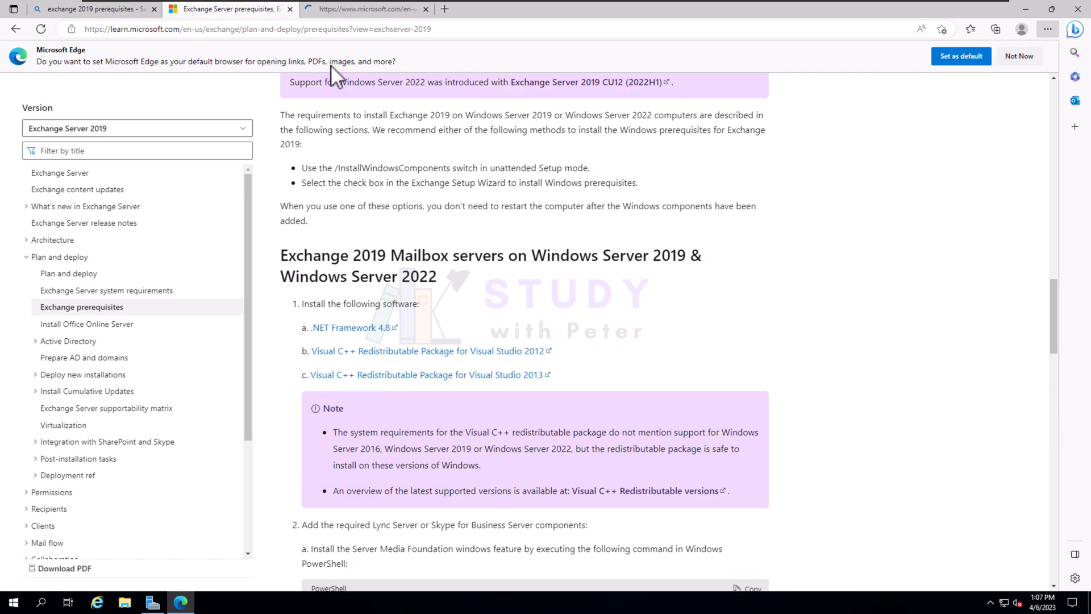
click(427, 351)
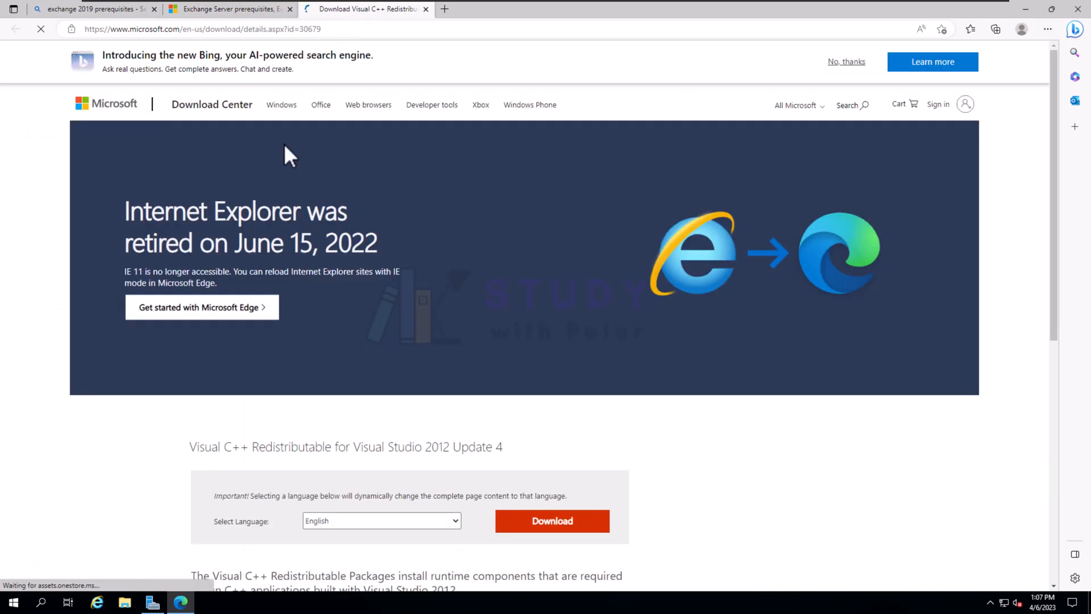
scroll(down, 3)
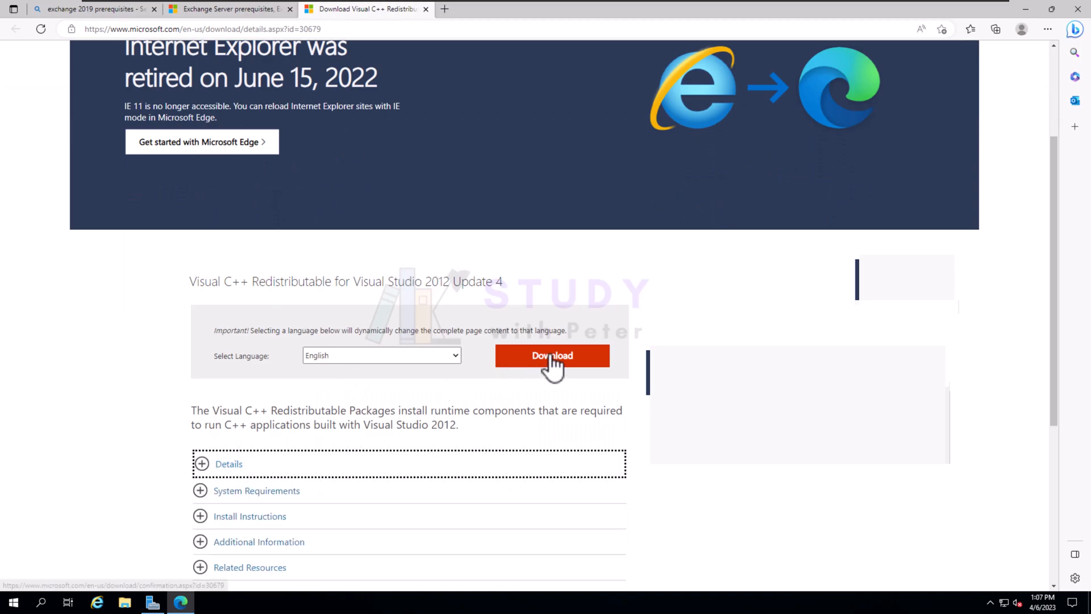
Step: Download the x64 package vcredist_x64.exe and approve its installer's User Account Control prompt
click(552, 356)
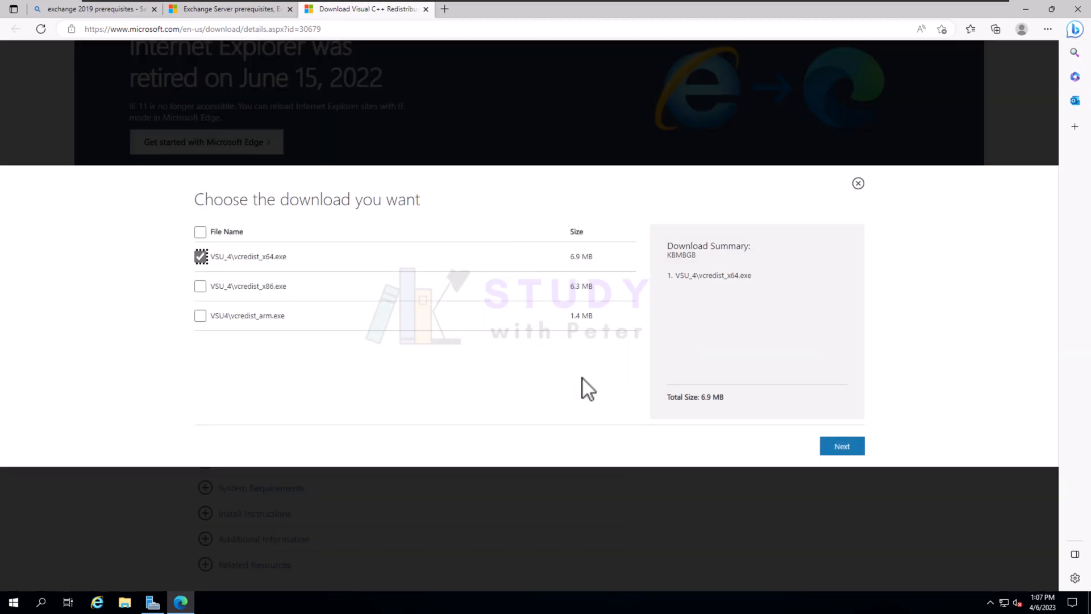
click(841, 446)
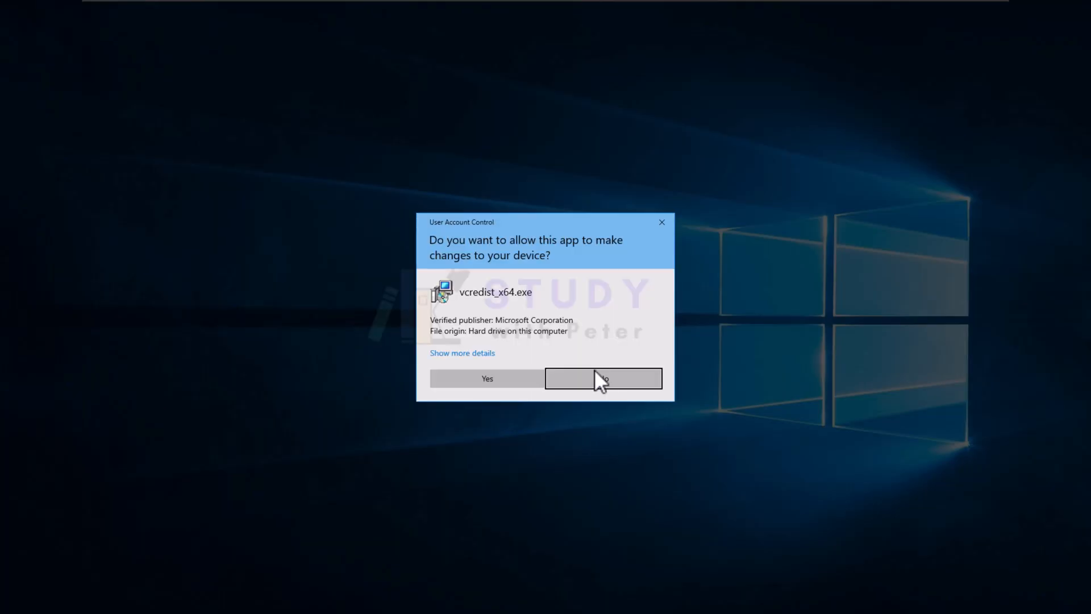
click(487, 378)
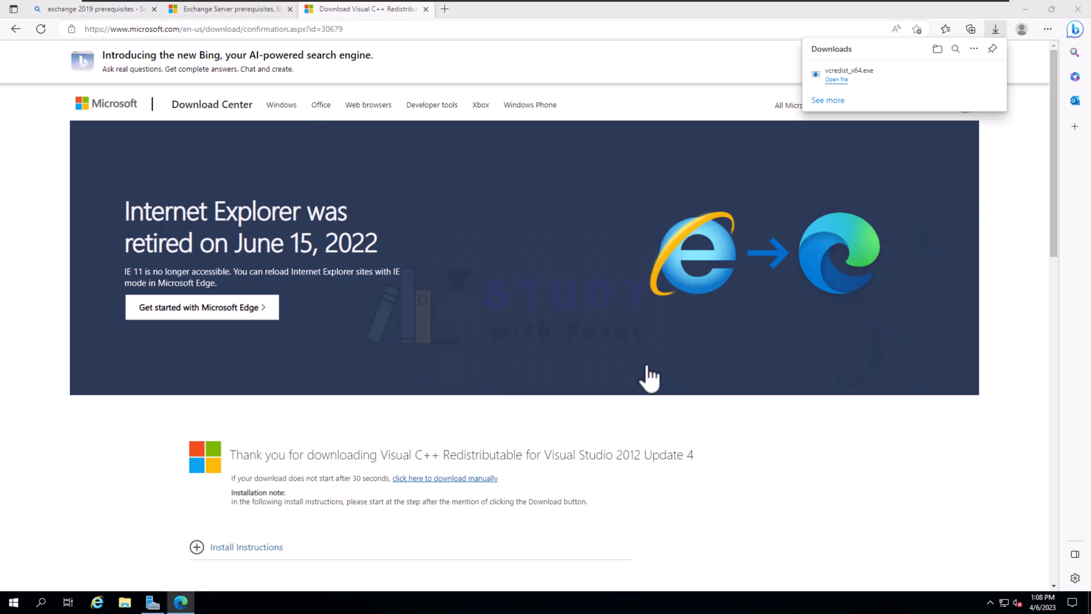
Step: Open the Visual C++ 2013 update page and download the English (United States) x64 package
click(230, 9)
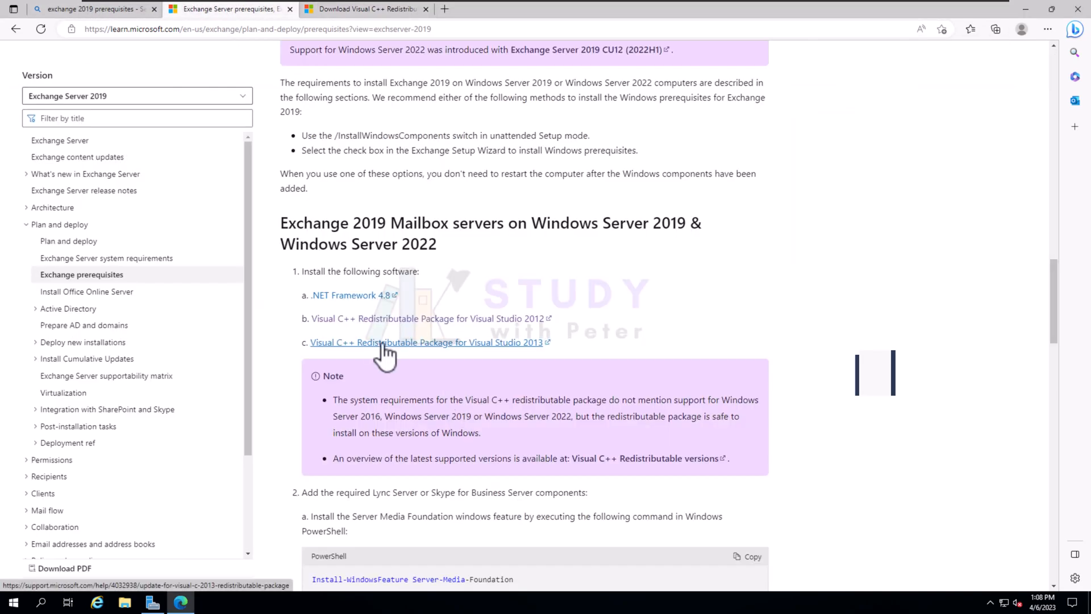
click(428, 341)
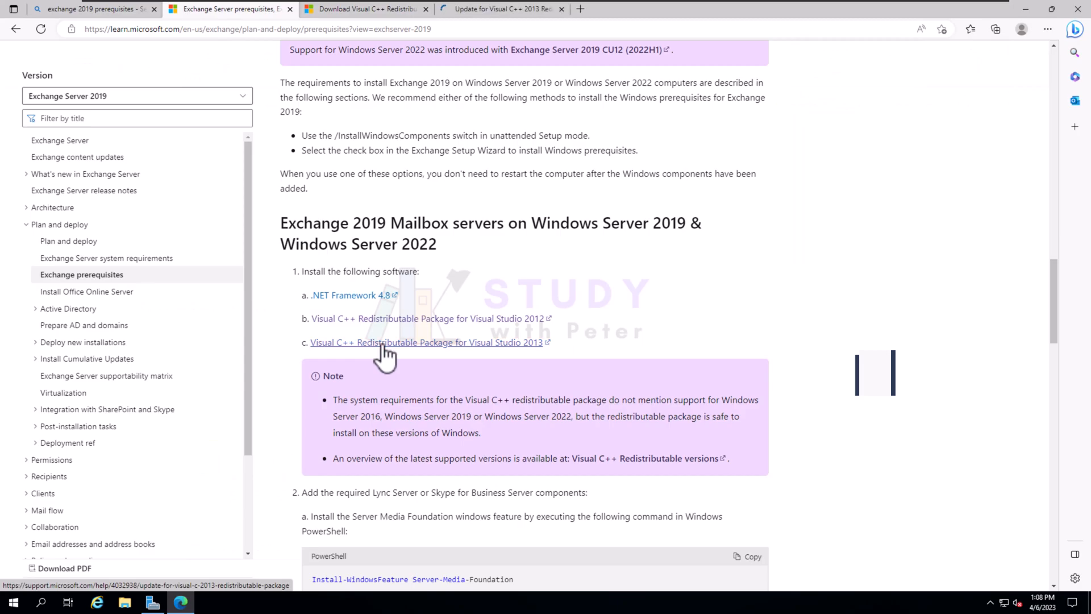
click(429, 342)
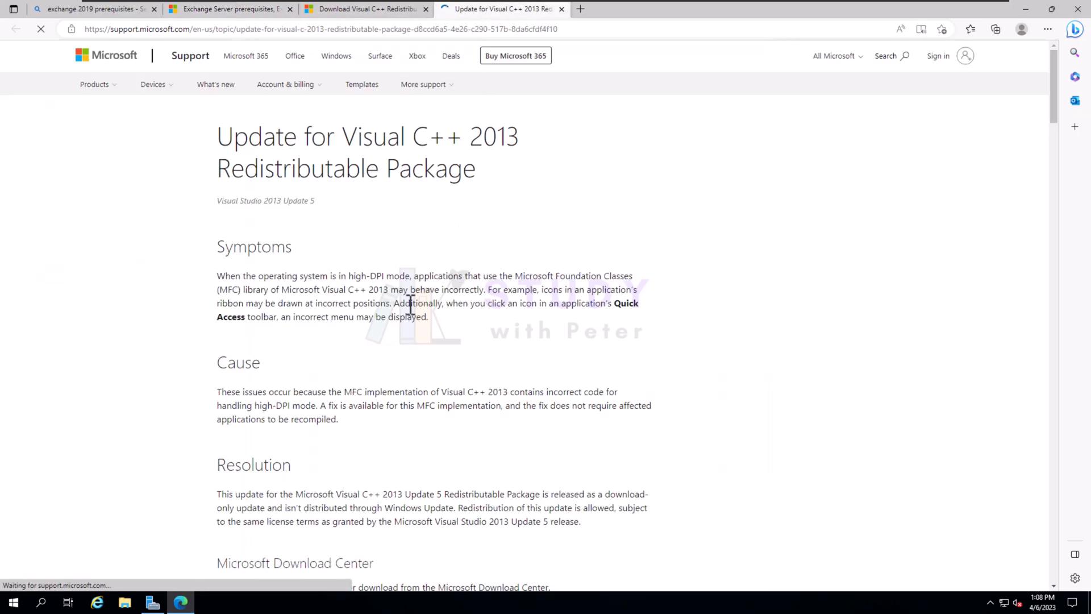
scroll(down, 3)
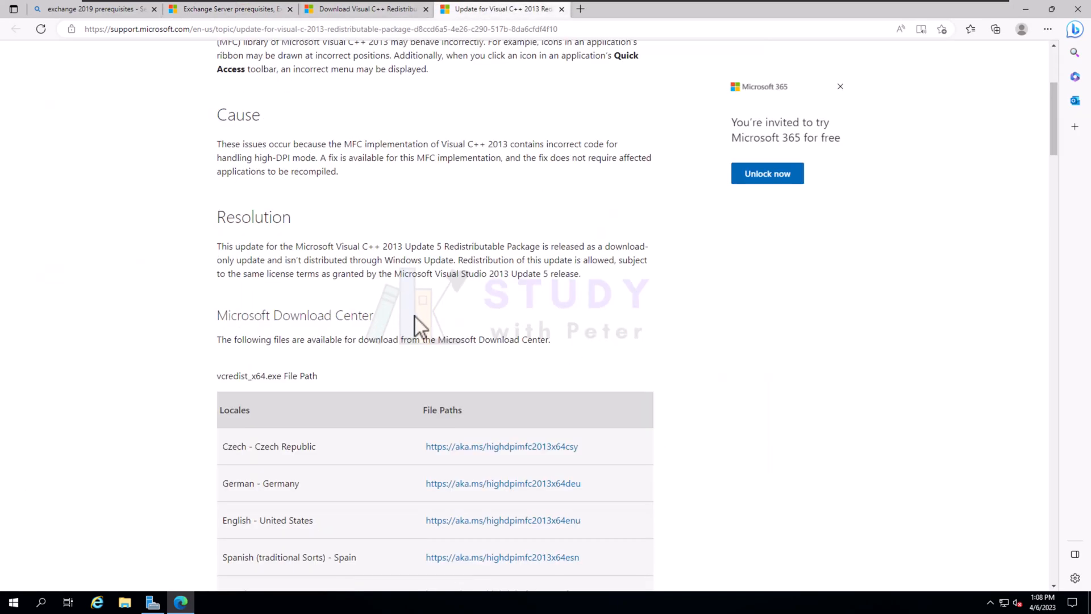
scroll(down, 3)
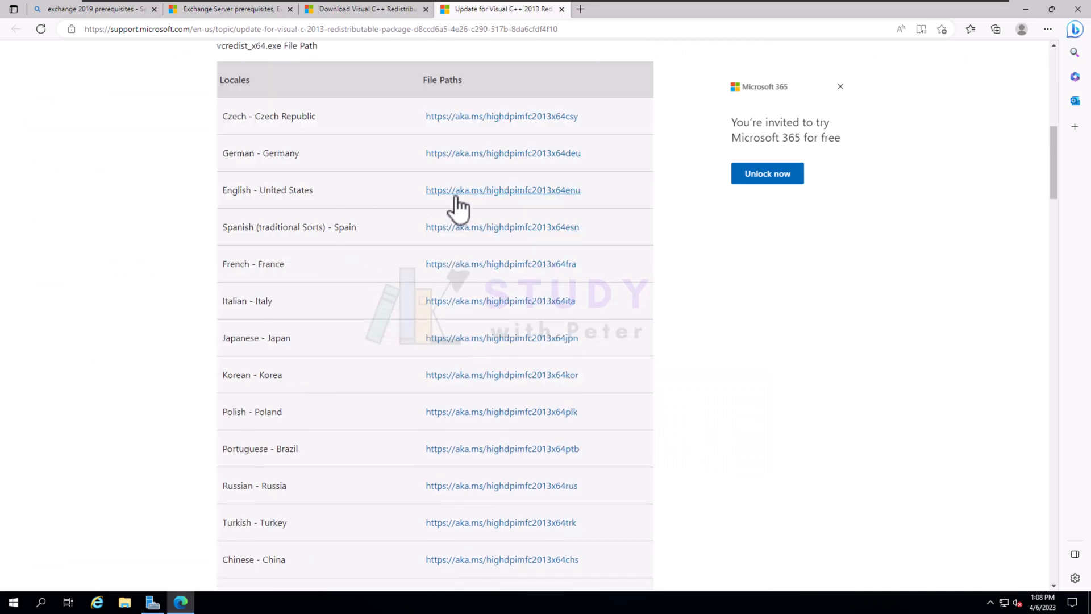
click(995, 28)
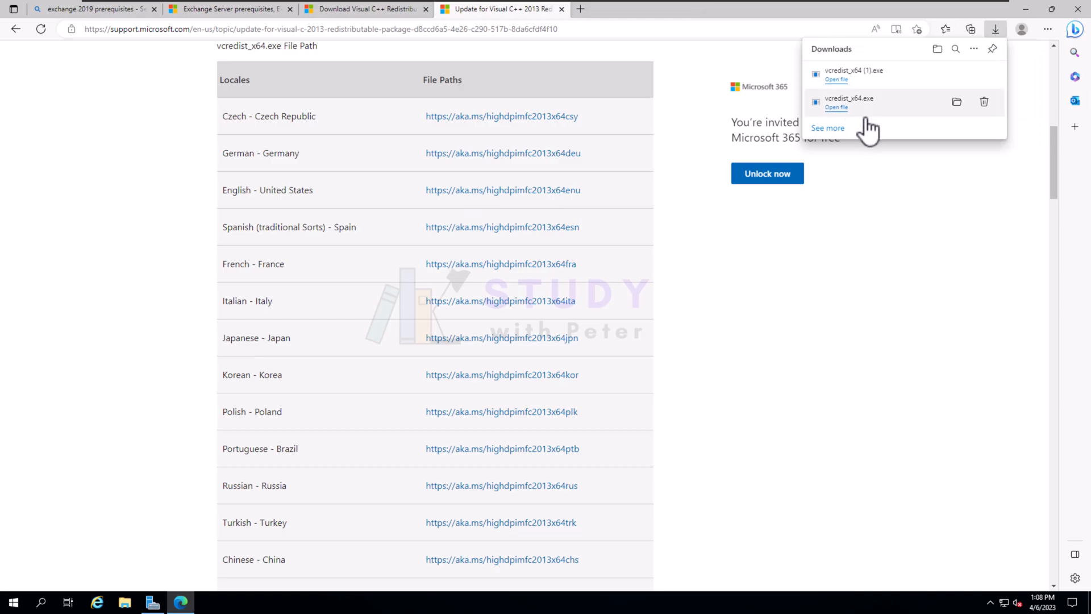
mouse_move(570, 192)
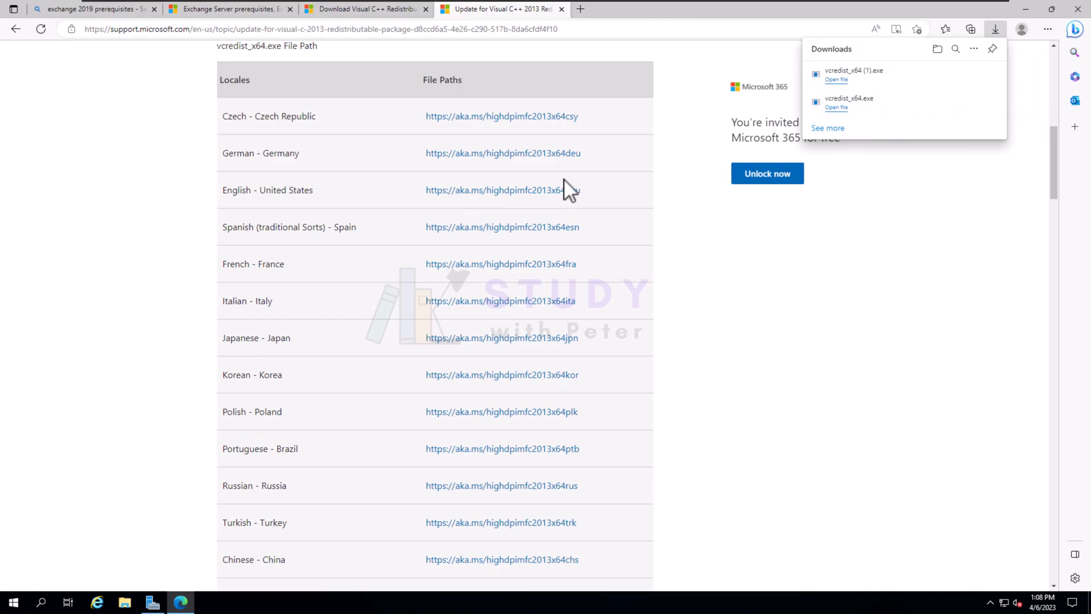
Step: Reopen the Visual C++ 2013 update page and switch between the 2012 and 2013 tabs
scroll(up, 3)
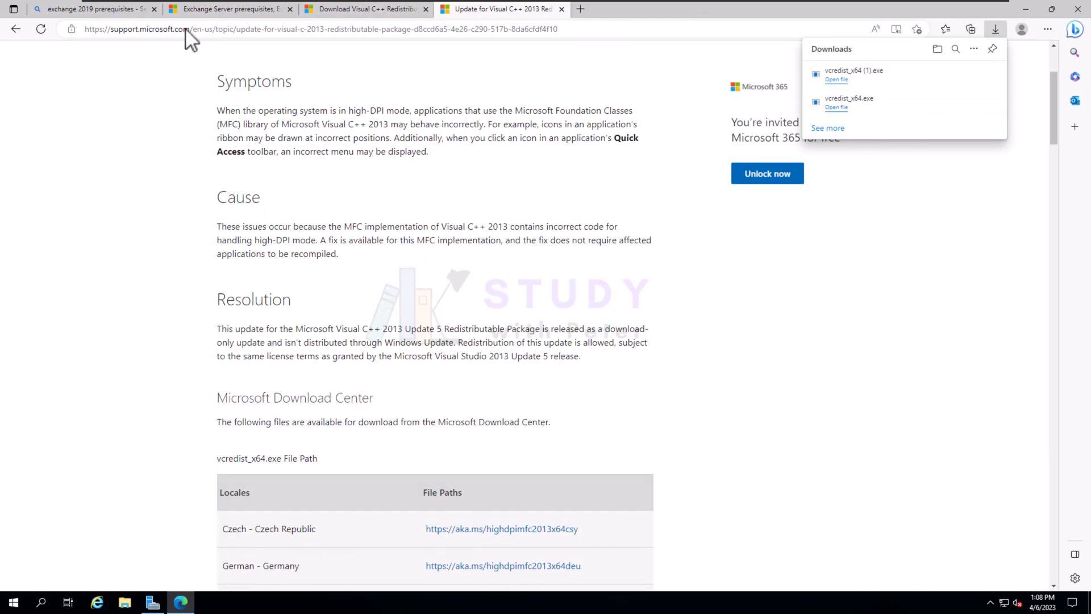
click(230, 9)
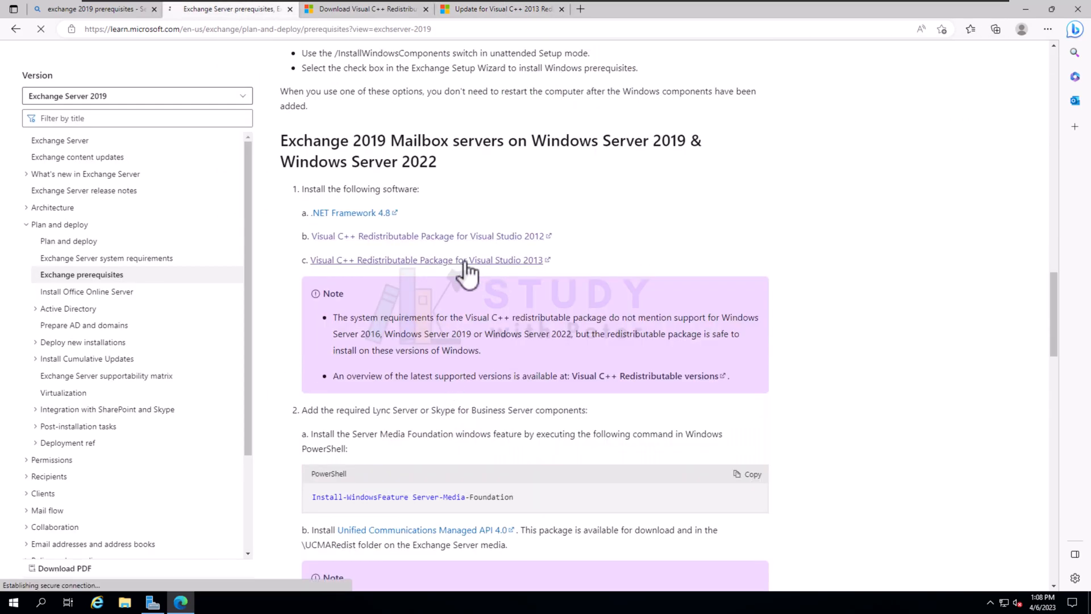
click(427, 260)
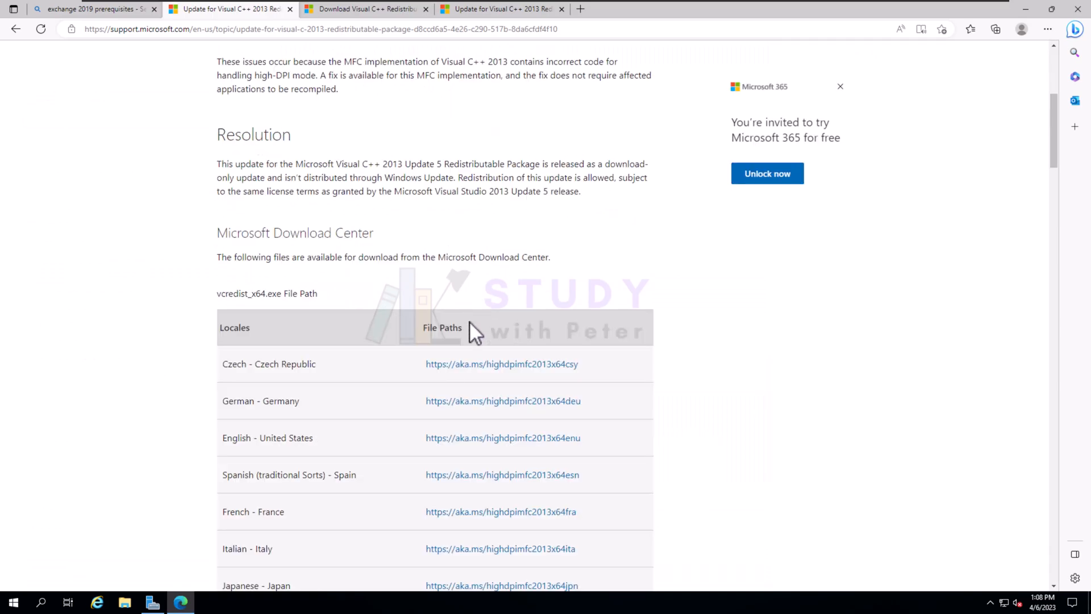
scroll(down, 3)
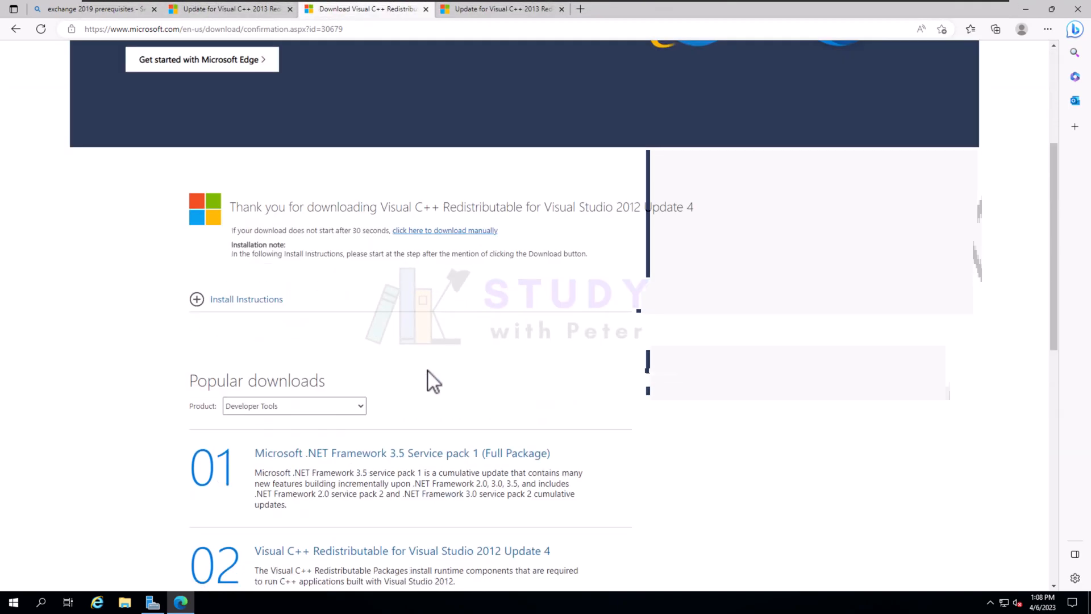
click(366, 9)
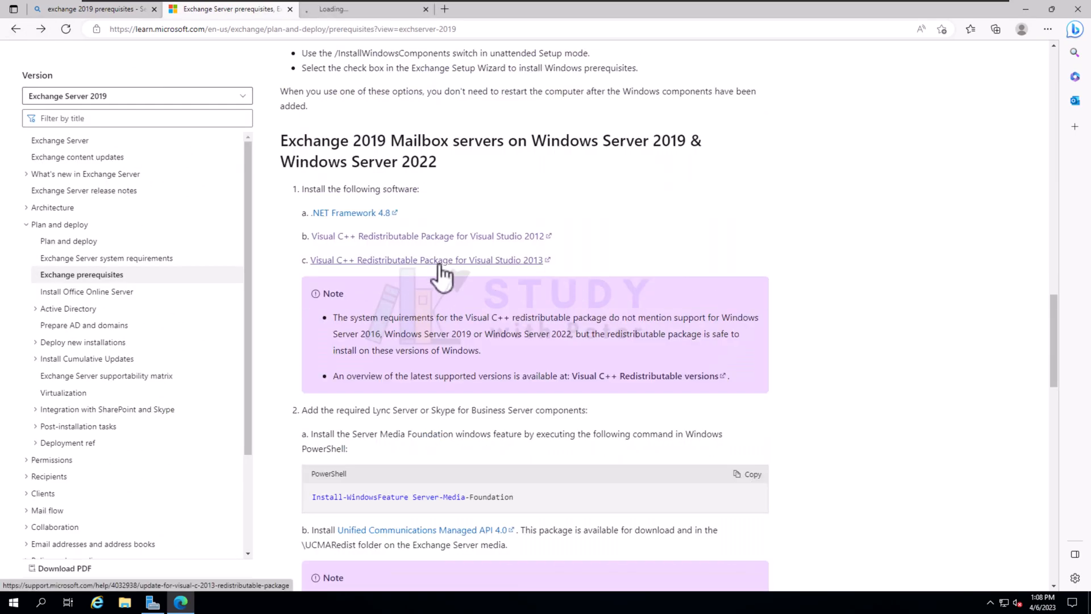
click(427, 260)
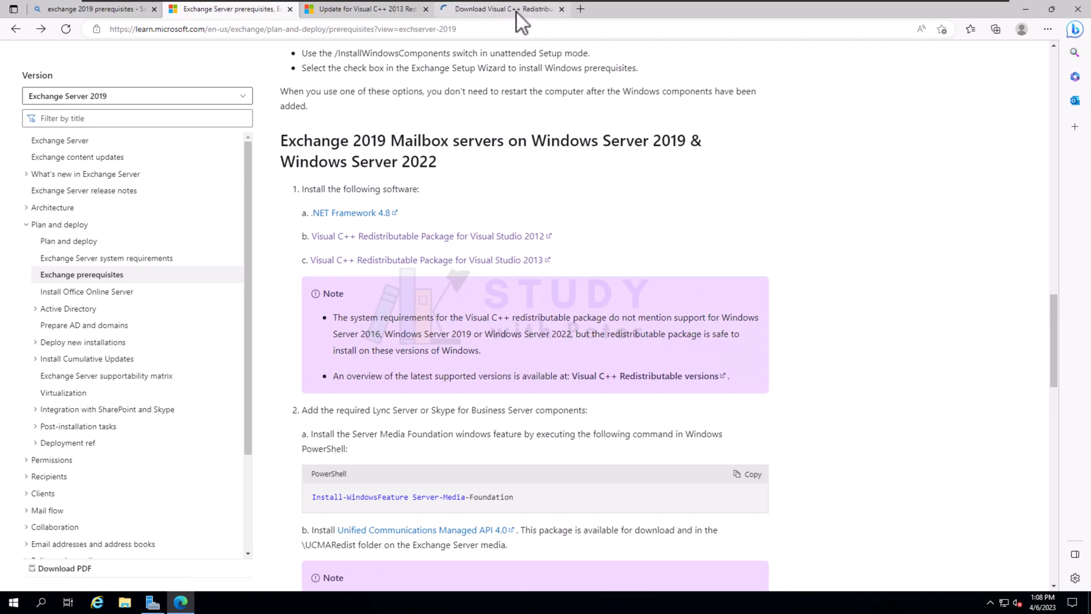
click(366, 9)
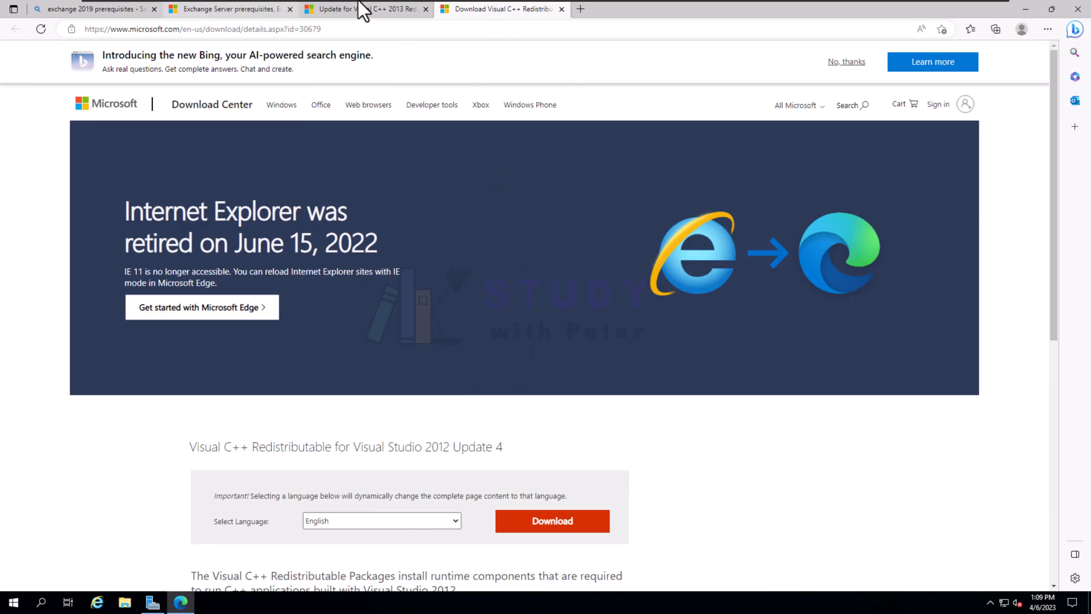
click(362, 9)
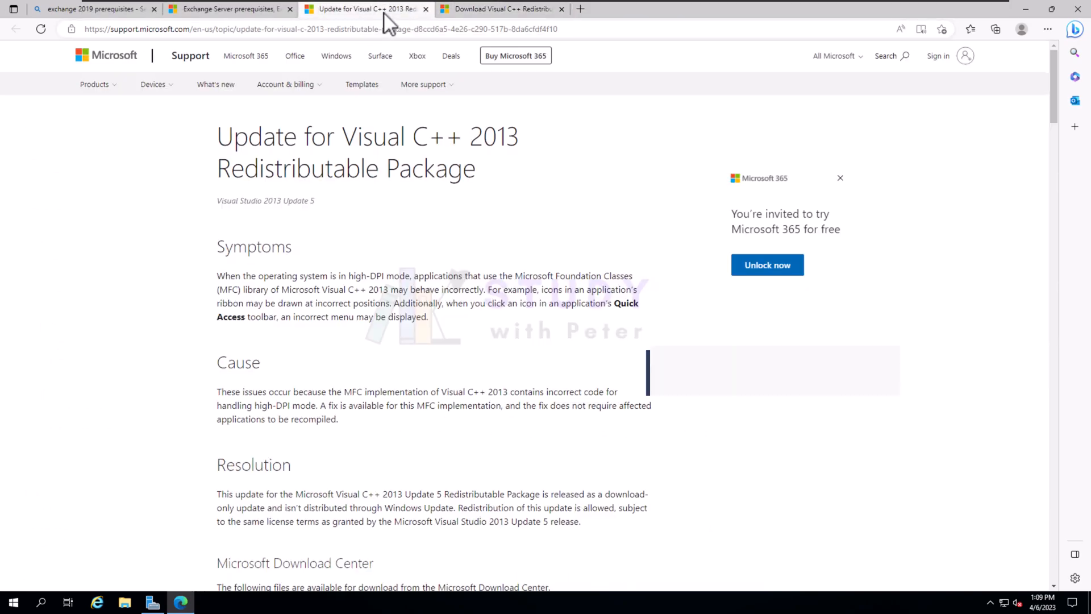
scroll(down, 3)
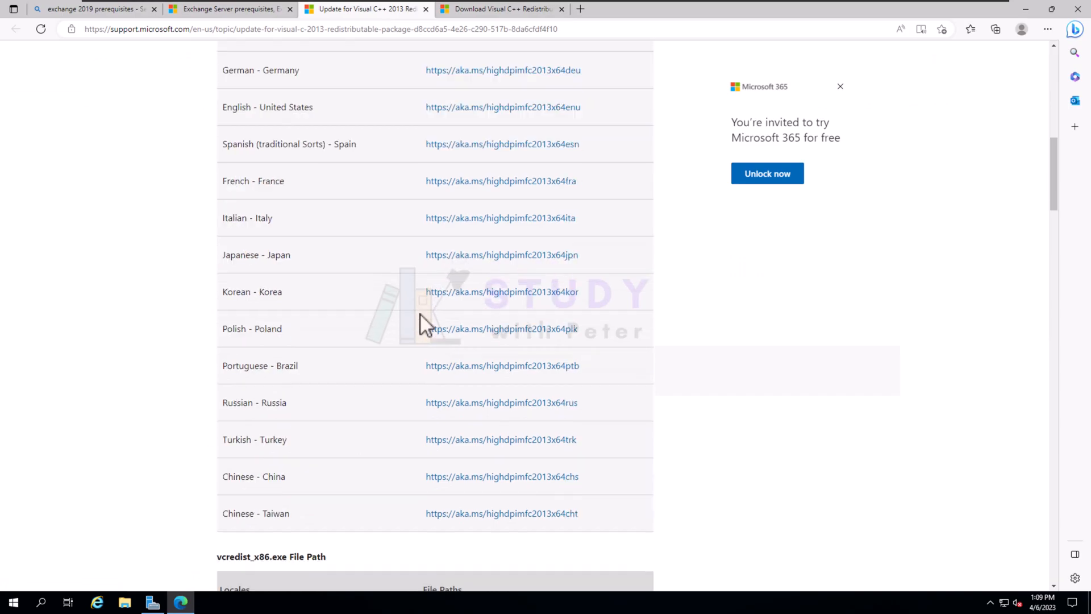
scroll(down, 3)
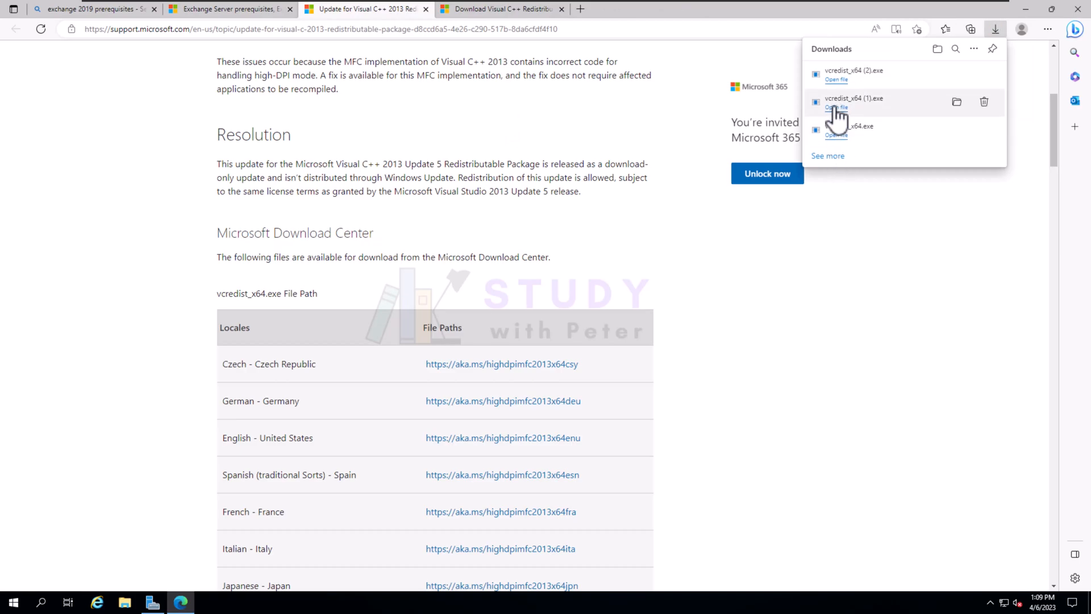
Step: Run and close the vcredist_x64 (1).exe installer, then return to the Exchange docs
click(836, 108)
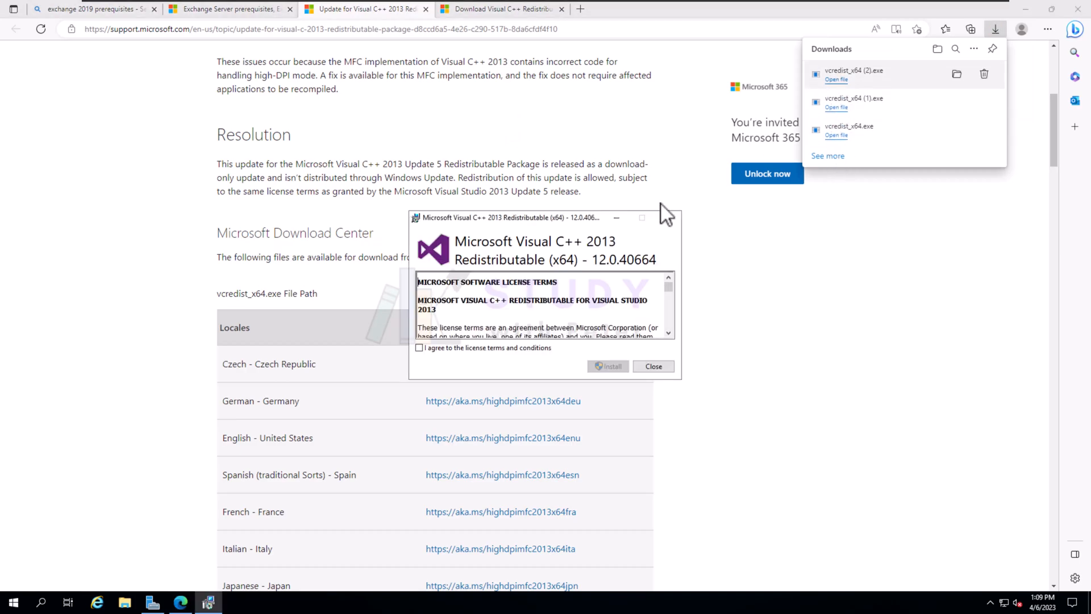
click(607, 366)
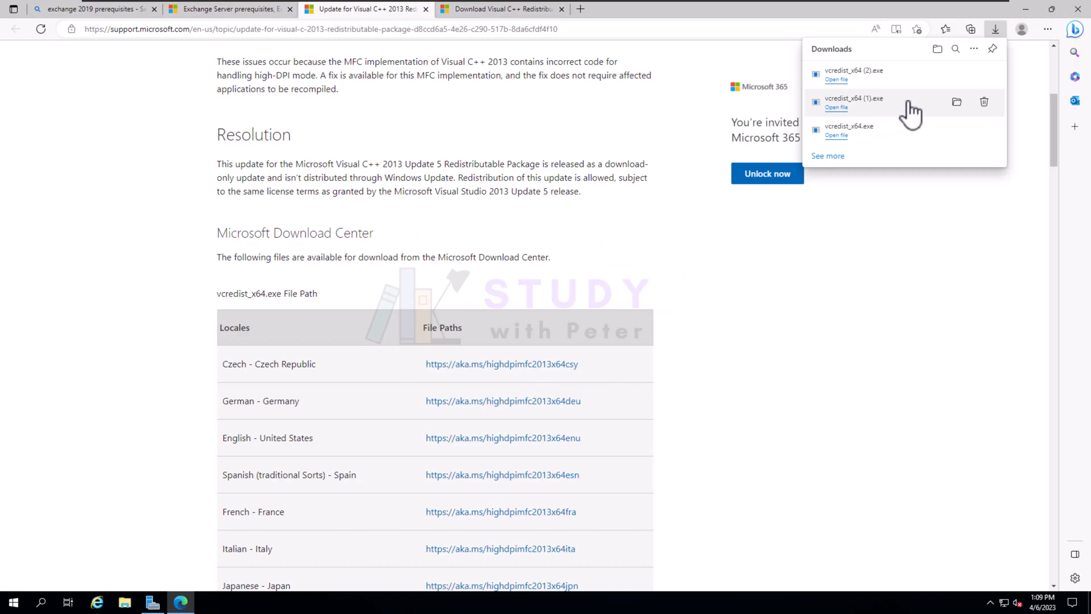
click(230, 9)
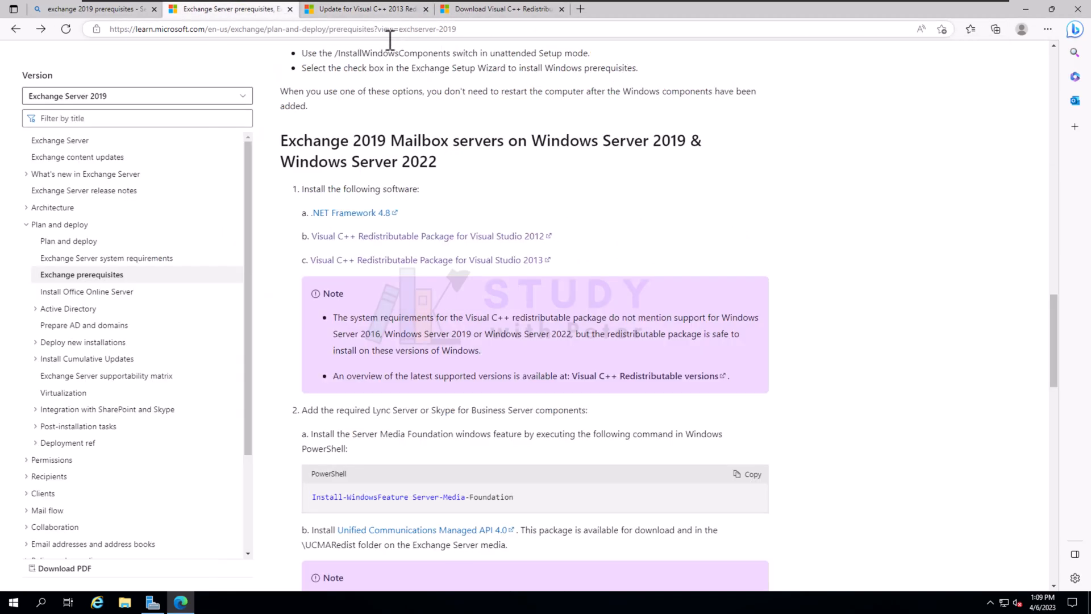
Step: Copy the Install-WindowsFeature Server-Media-Foundation command from step 2a, then open administrator PowerShell
click(152, 602)
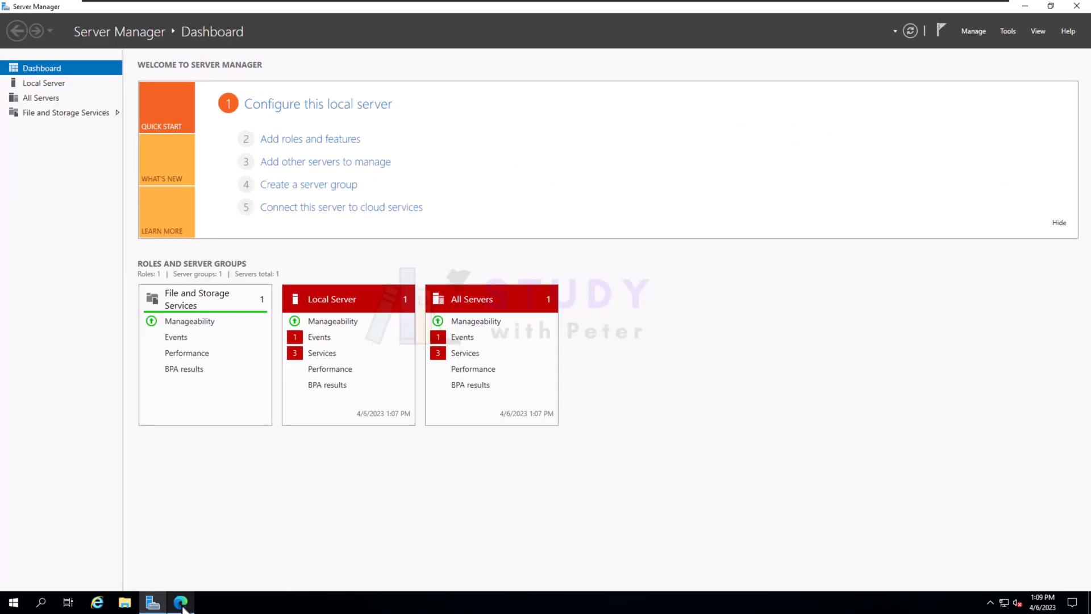
click(180, 601)
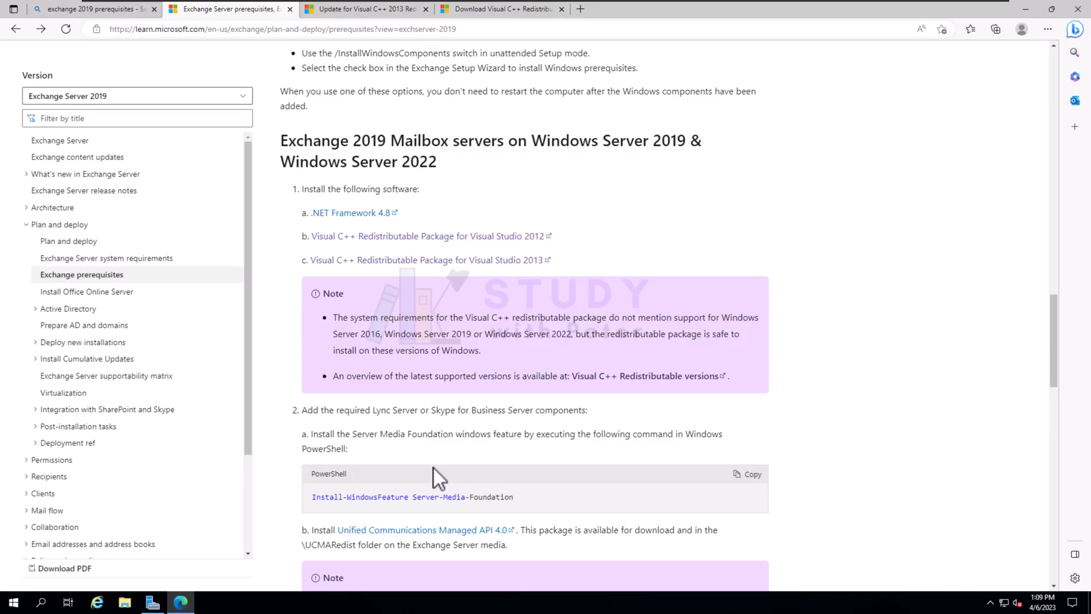
scroll(down, 3)
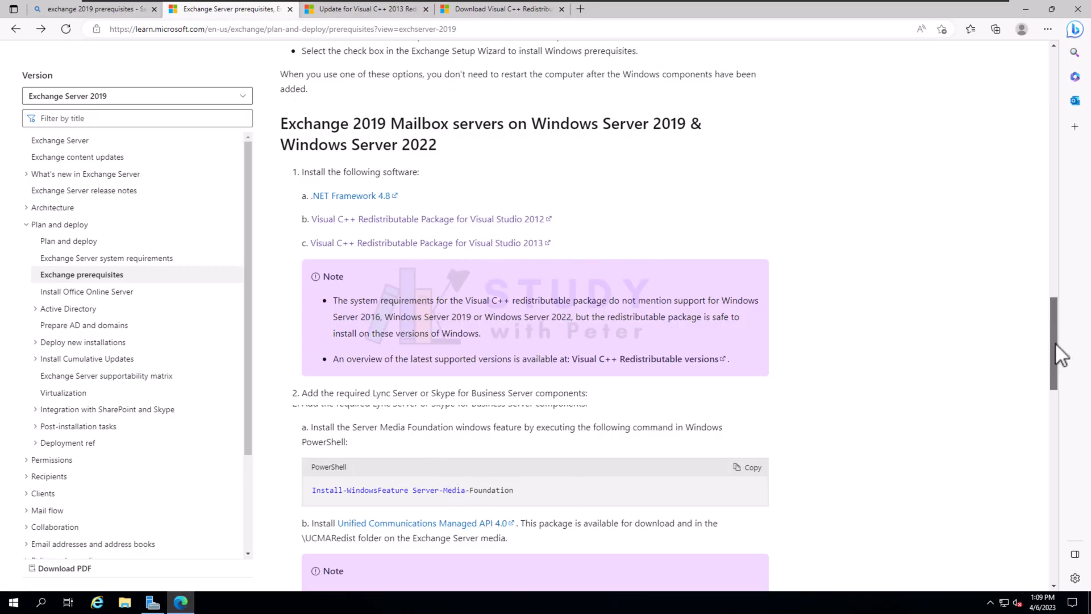
scroll(down, 3)
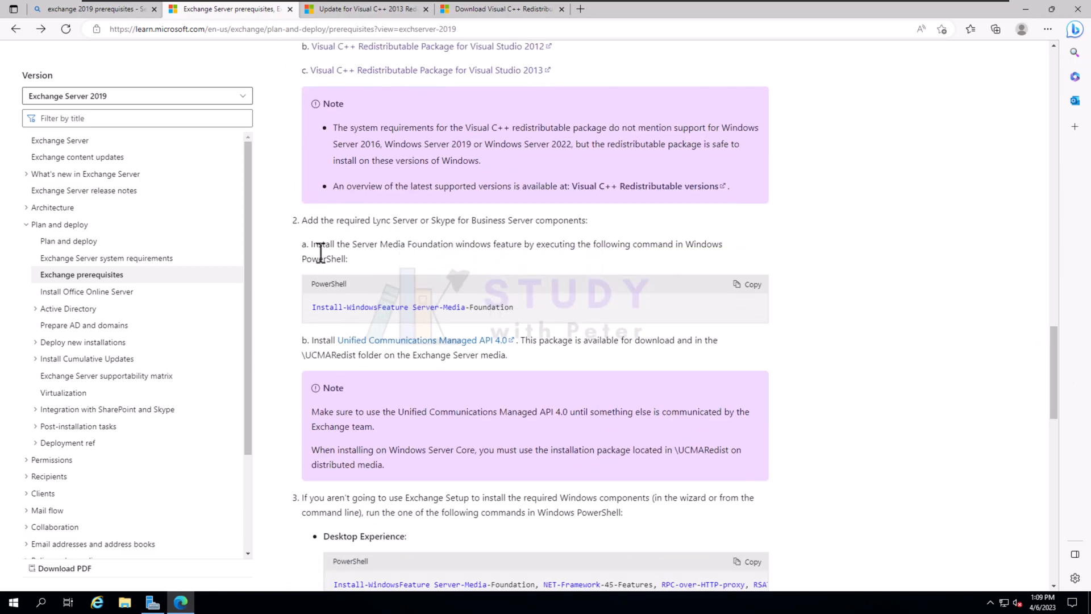
click(747, 284)
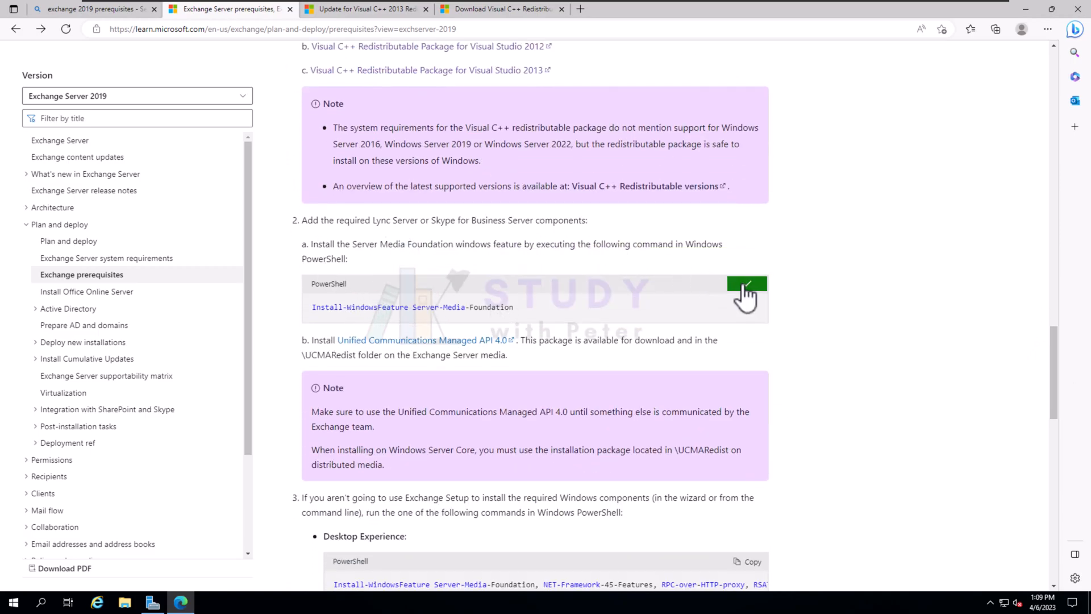
click(12, 601)
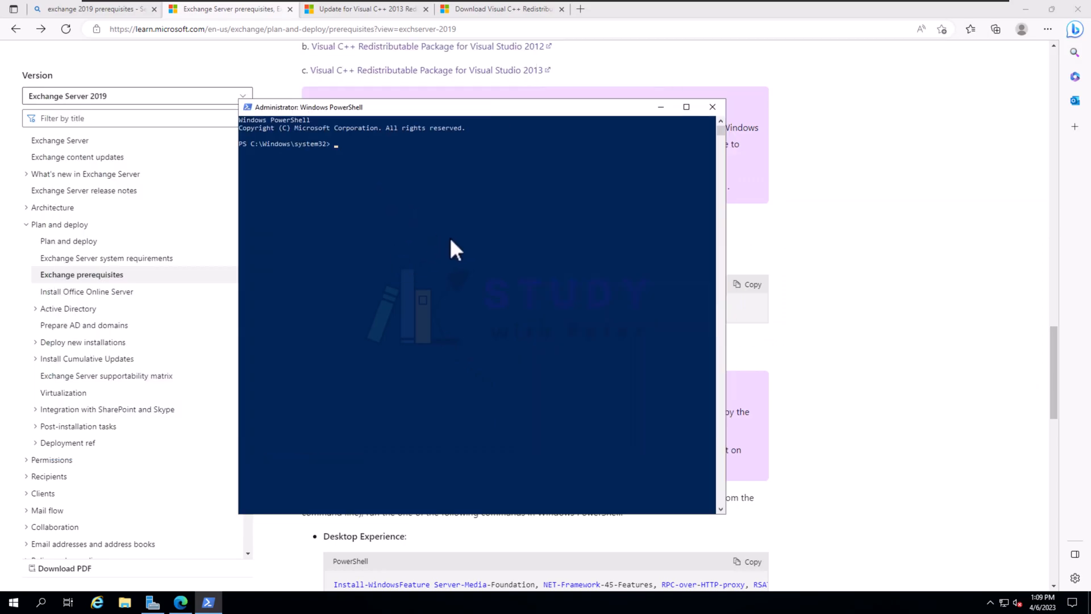
Step: Run Install-WindowsFeature Server-Media-Foundation in the administrator PowerShell window
text(Install-WindowsFeature Server-Media-Foundation)
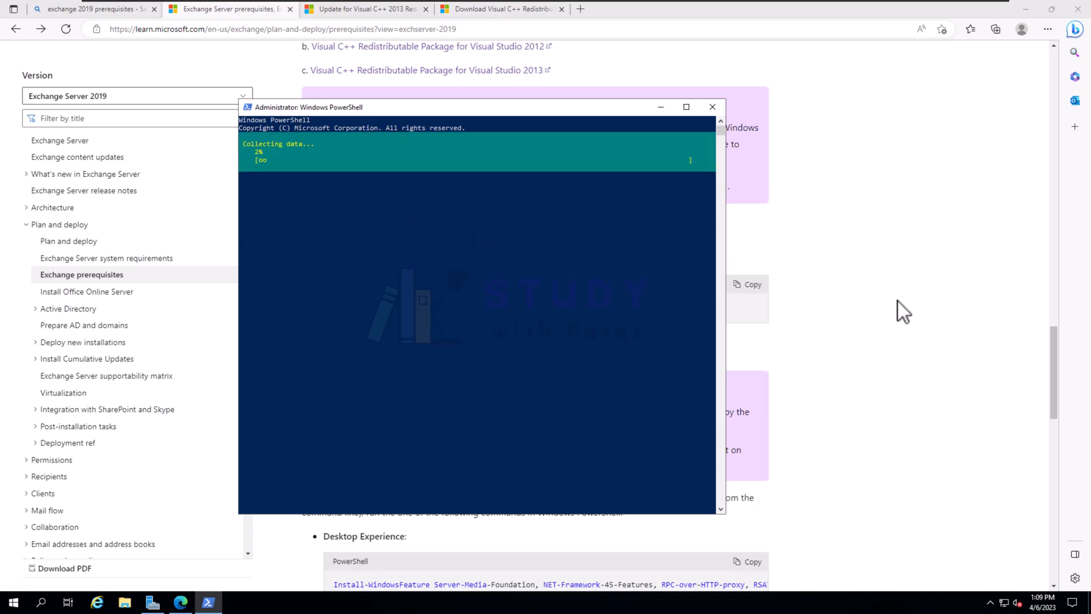
mouse_move(406, 251)
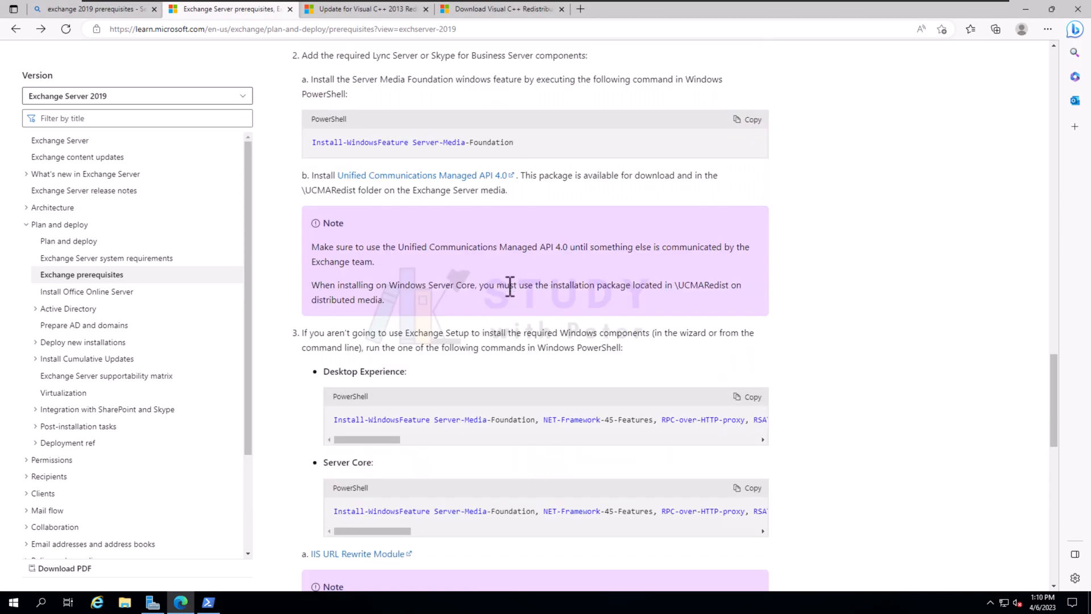
mouse_move(390, 430)
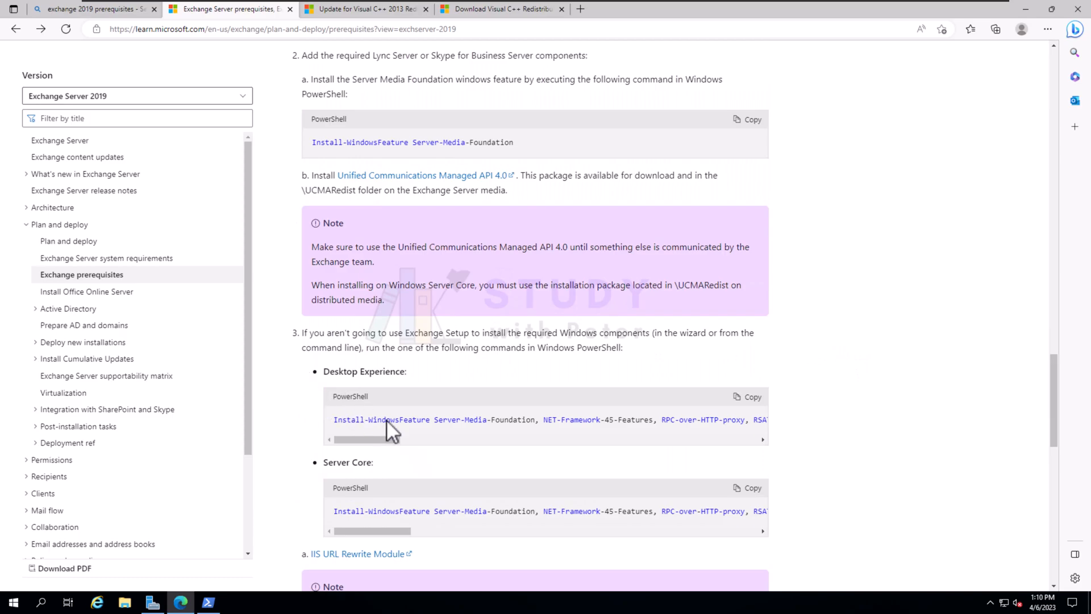
Step: Copy the Desktop Experience Install-WindowsFeature command from step 3 of the prerequisites page
scroll(down, 3)
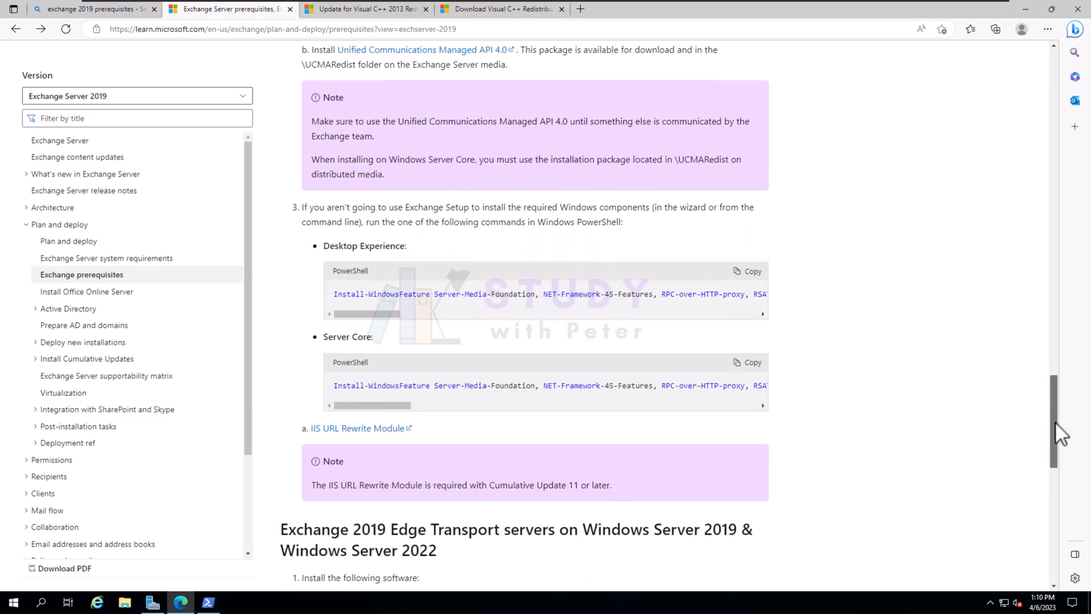
scroll(down, 3)
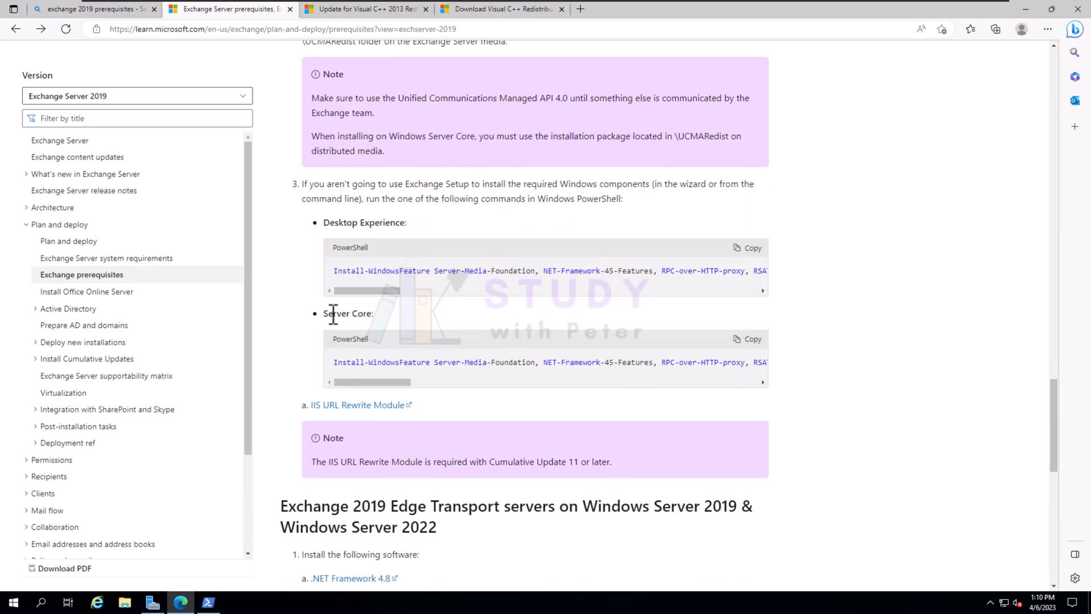
double_click(348, 313)
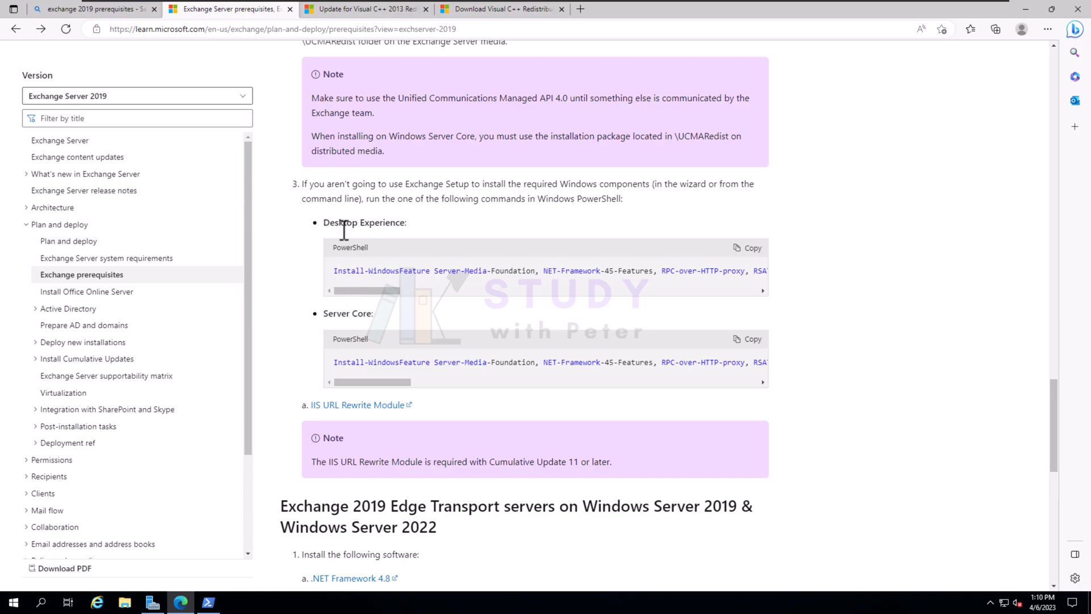
click(747, 248)
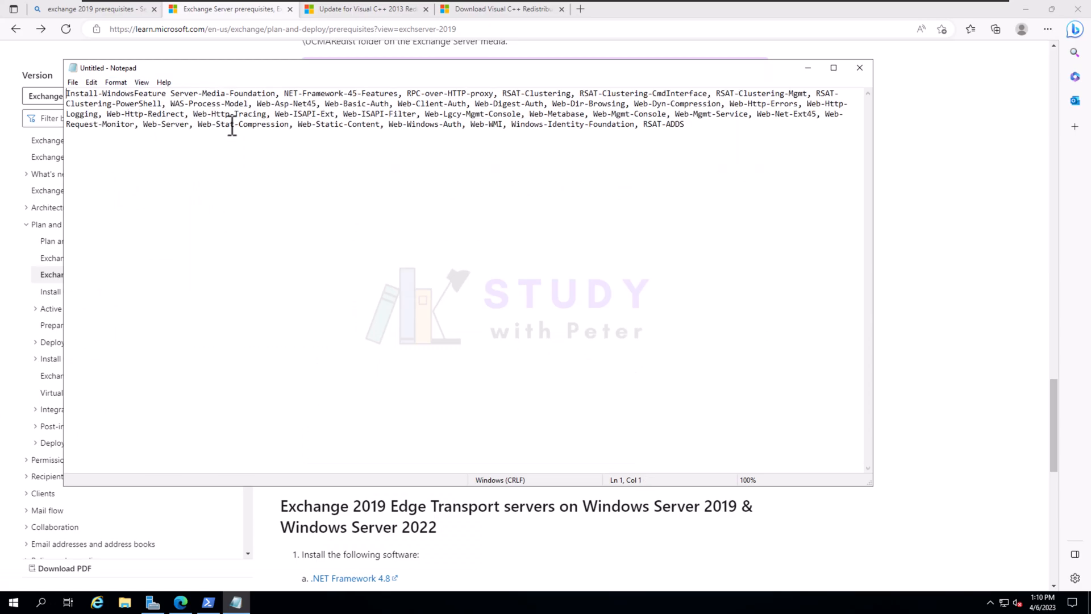
Step: Select the entire pasted Desktop Experience command in Notepad
key(ctrl+a)
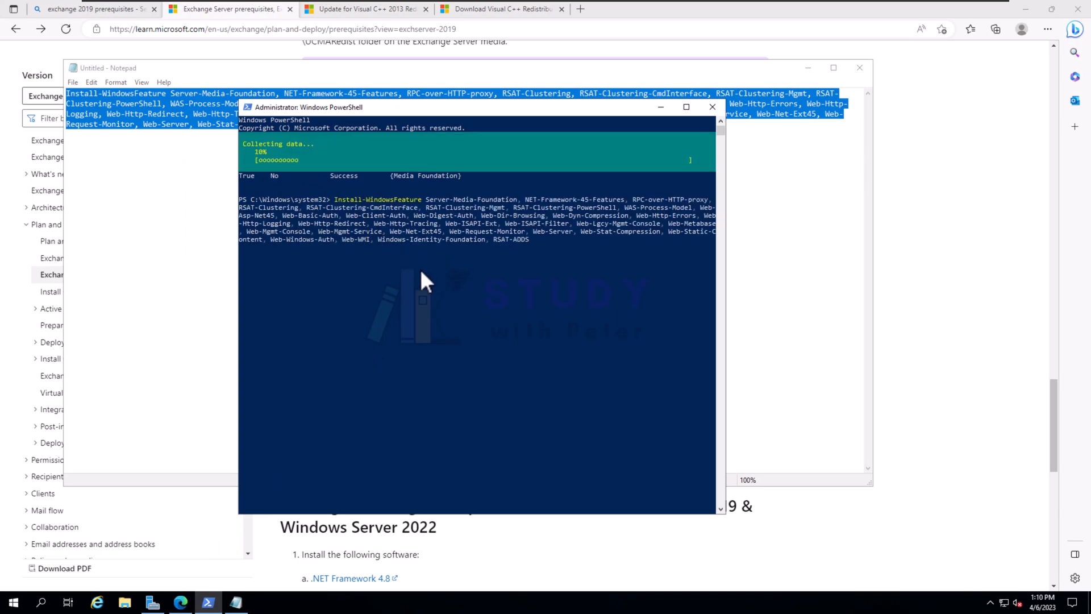
mouse_move(807, 67)
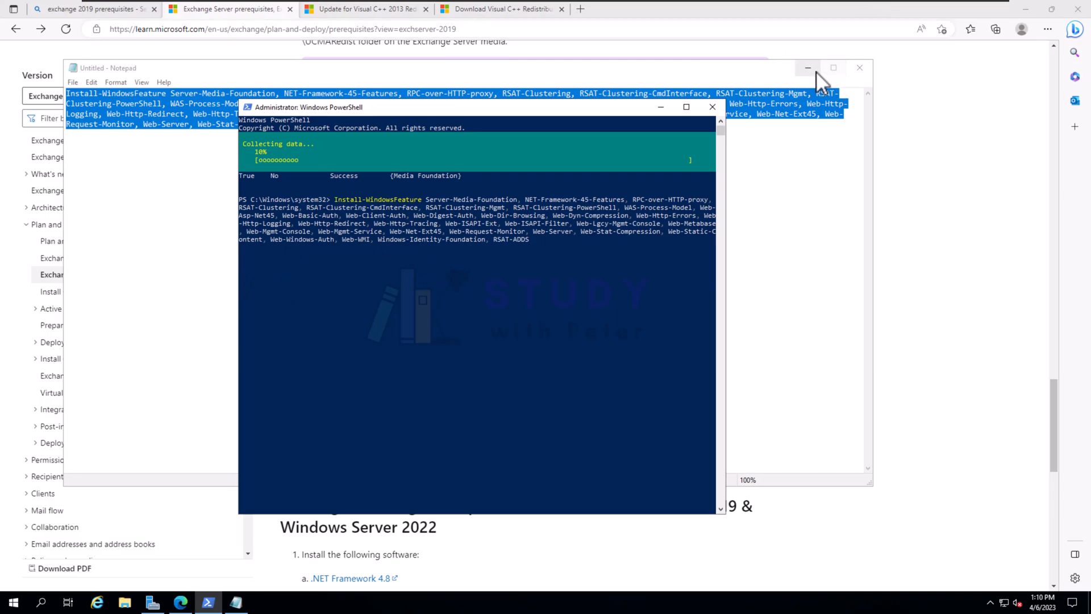
Step: Minimize Notepad while the Install-WindowsFeature command finishes with Success
click(807, 68)
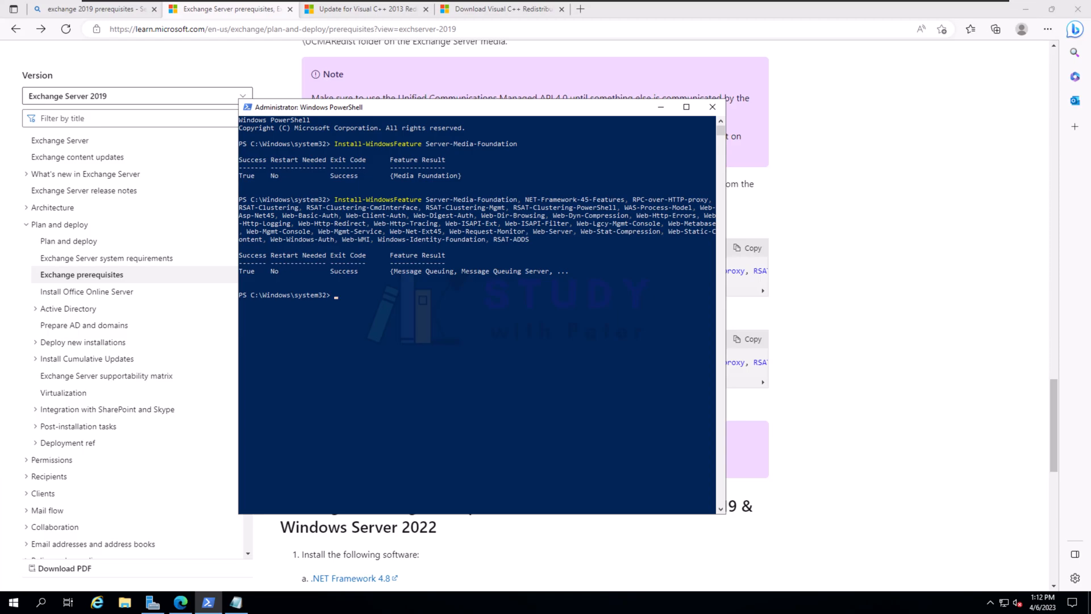
mouse_move(471, 328)
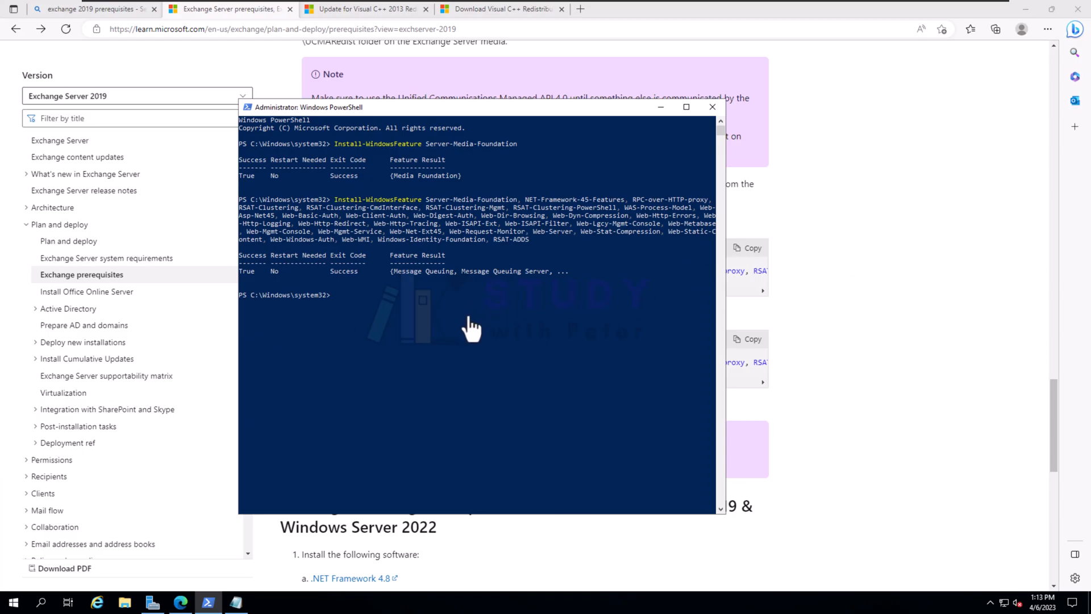
mouse_move(472, 327)
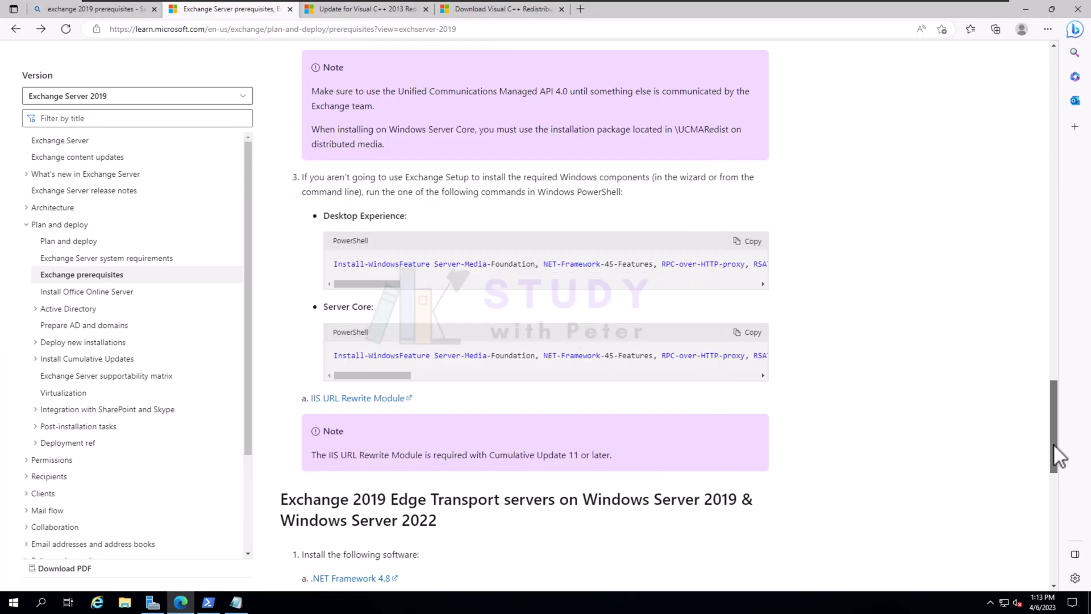
Step: Scroll the prerequisites page back up to the Unified Communications Managed API 4.0 link in step 2b
scroll(down, 3)
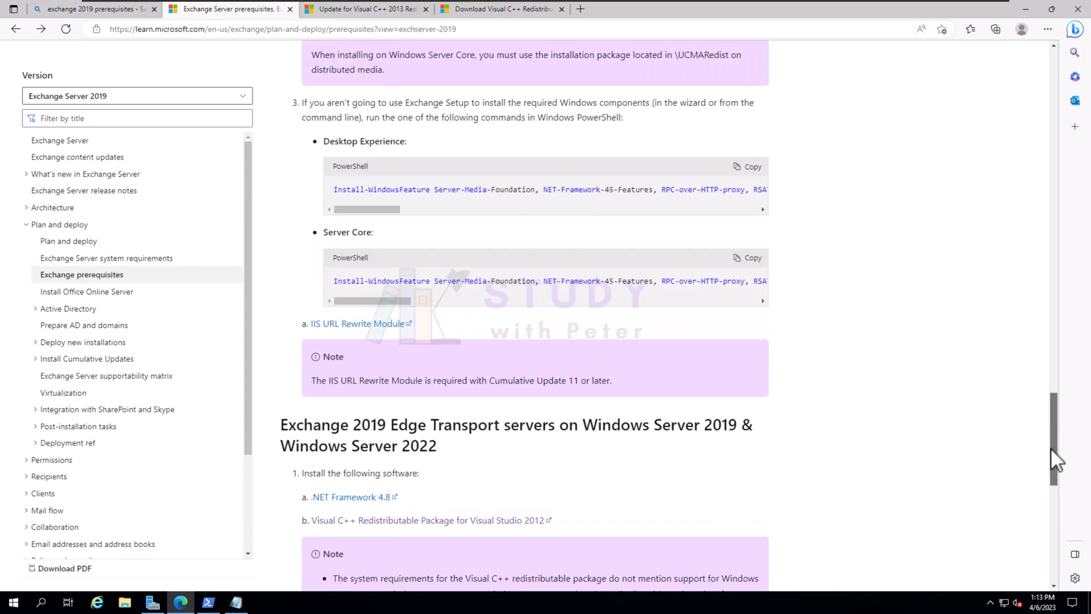
scroll(up, 3)
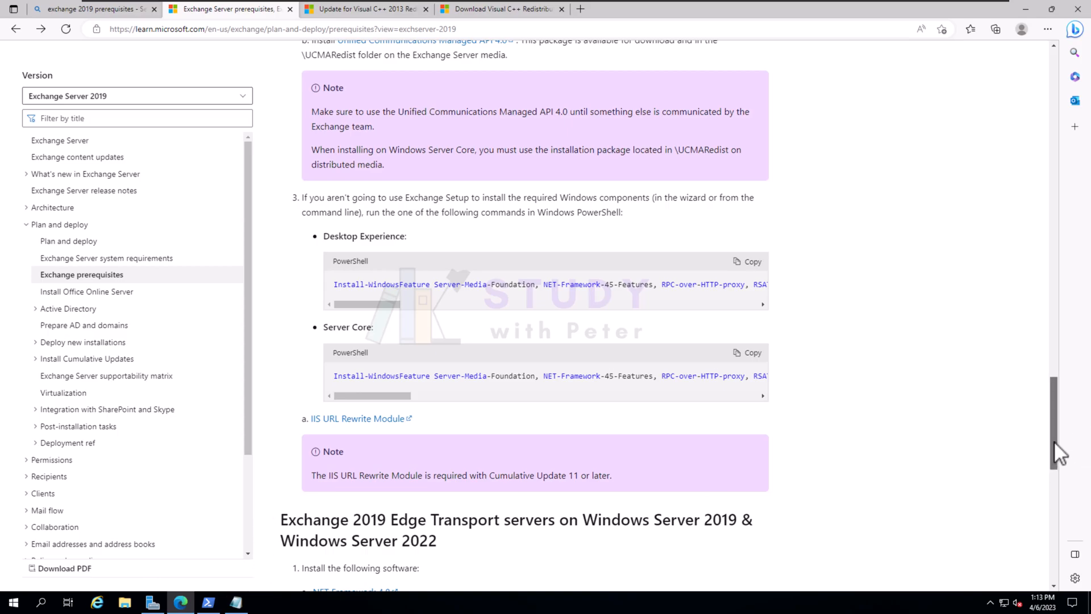
scroll(up, 3)
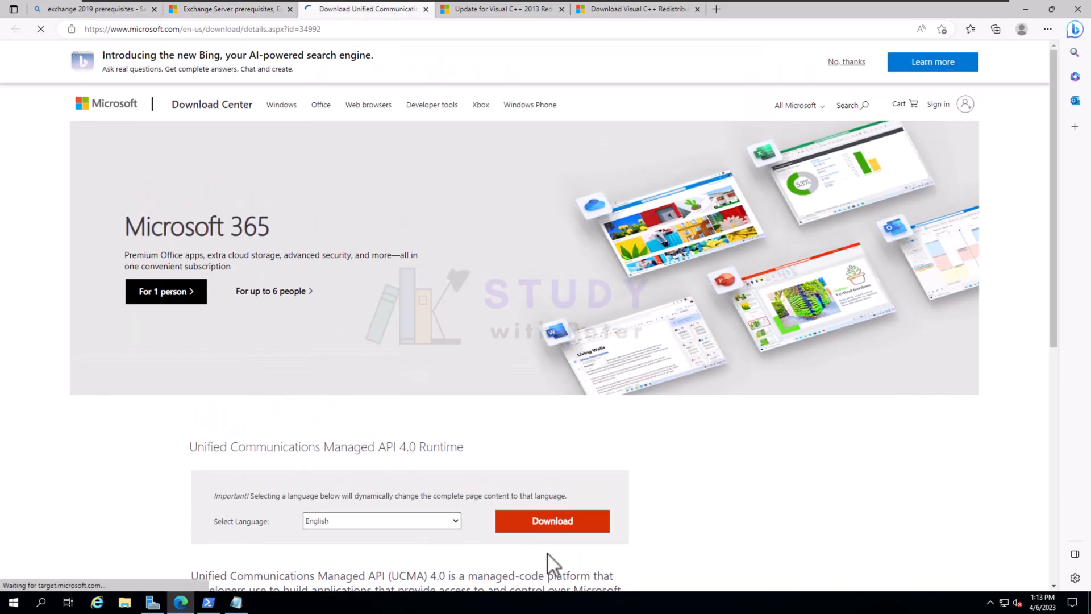
Step: Download UcmaRuntimeSetup.exe and open the Edge Downloads flyout
click(551, 521)
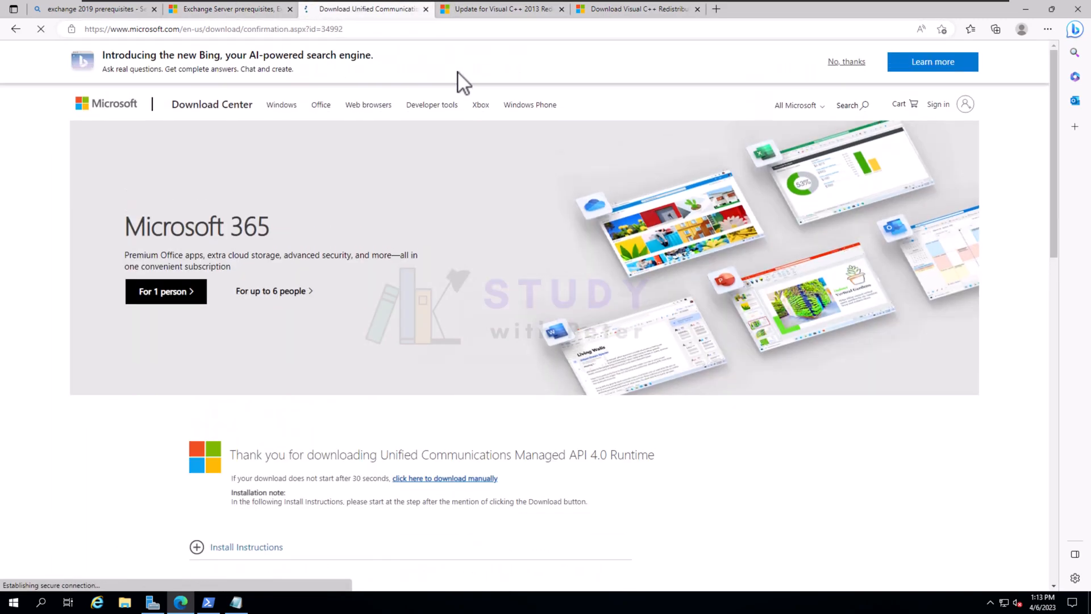
click(994, 28)
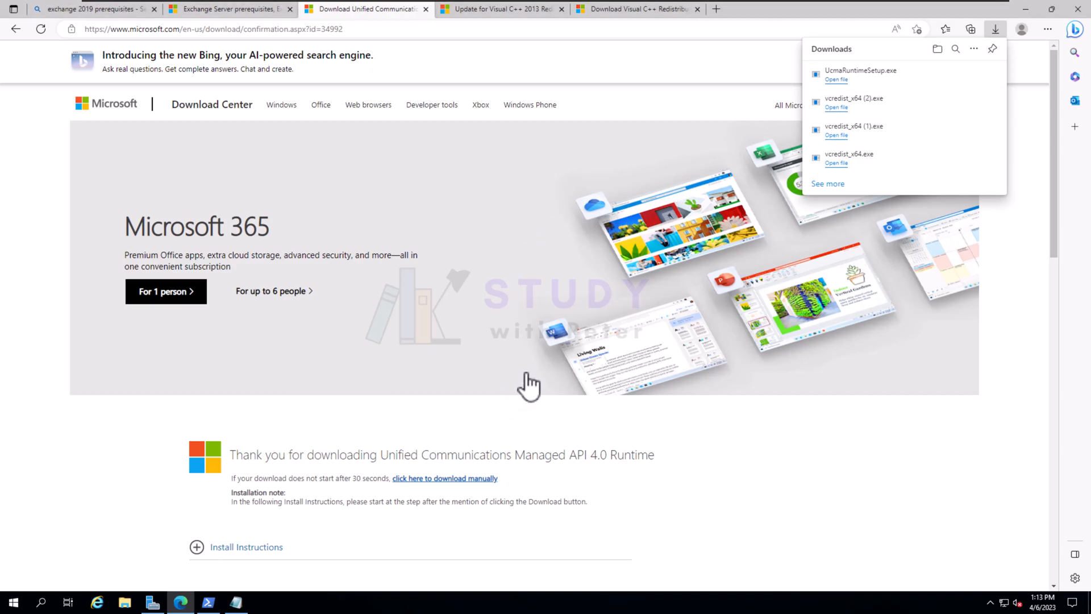
mouse_move(924, 69)
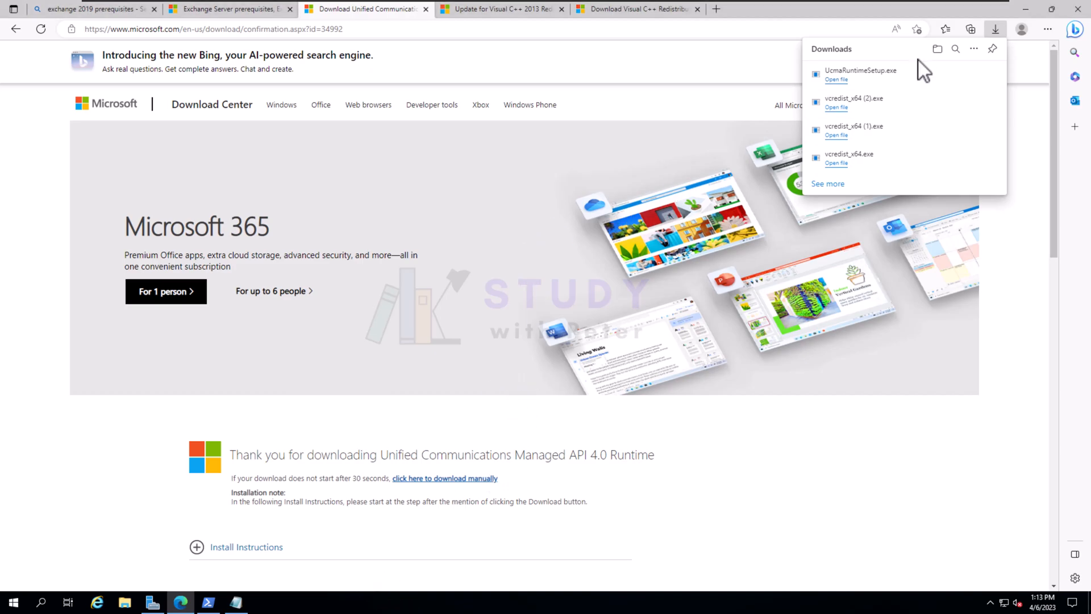
mouse_move(958, 76)
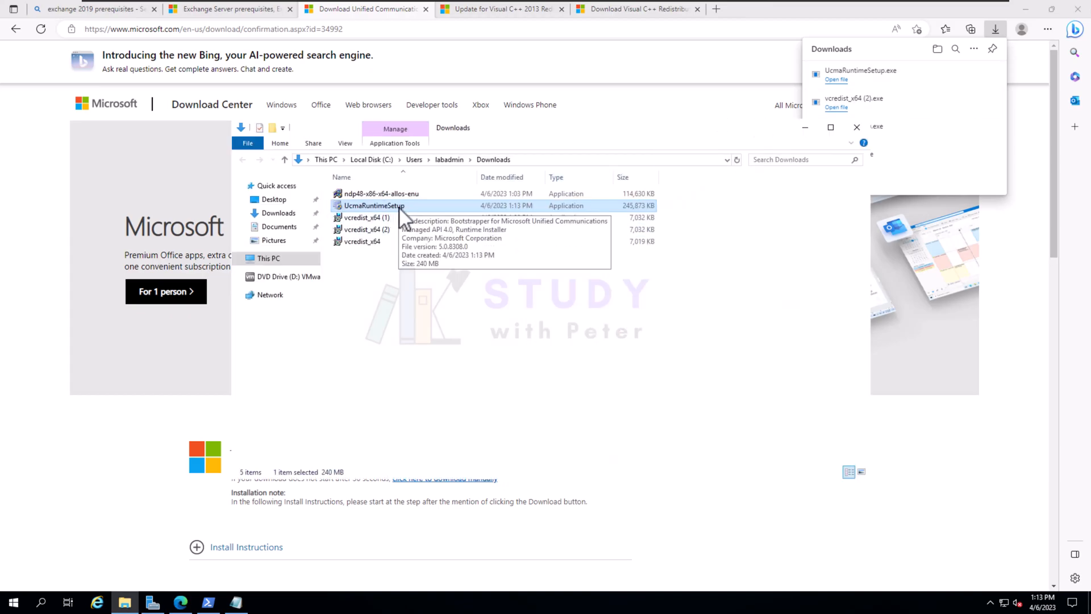
Step: Run UcmaRuntimeSetup.exe from the Downloads folder
double_click(374, 205)
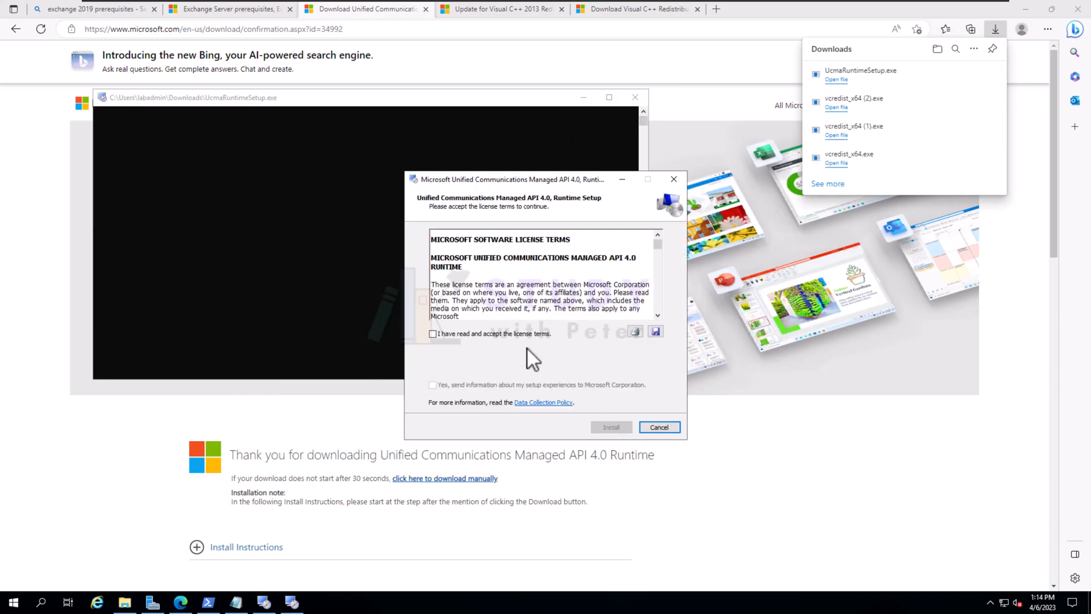
Step: Accept the license terms, install the UCMA 4.0 Runtime, and finish setup
click(432, 334)
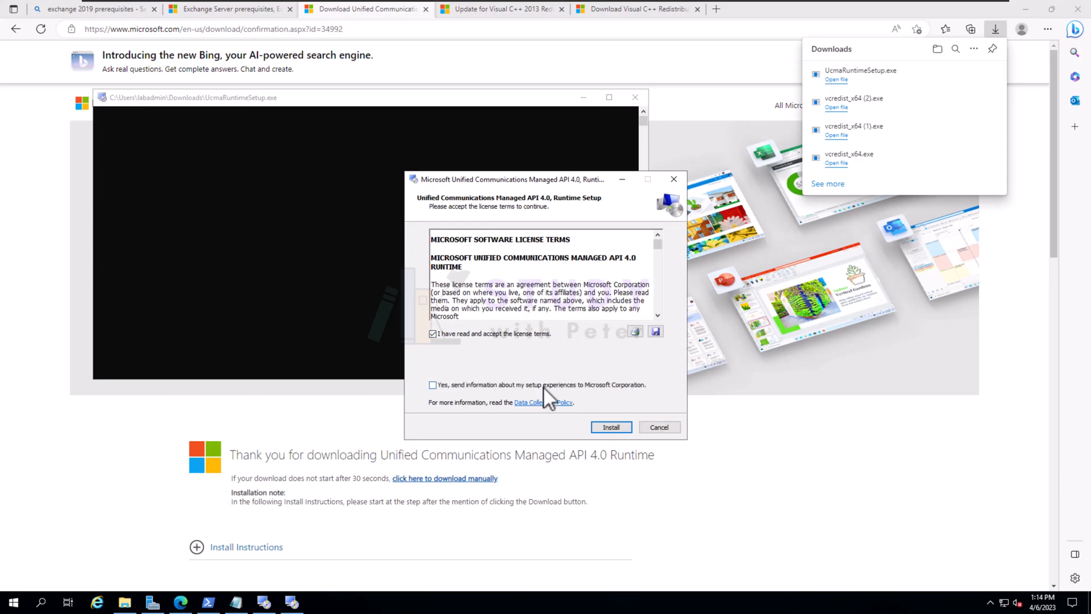
click(610, 426)
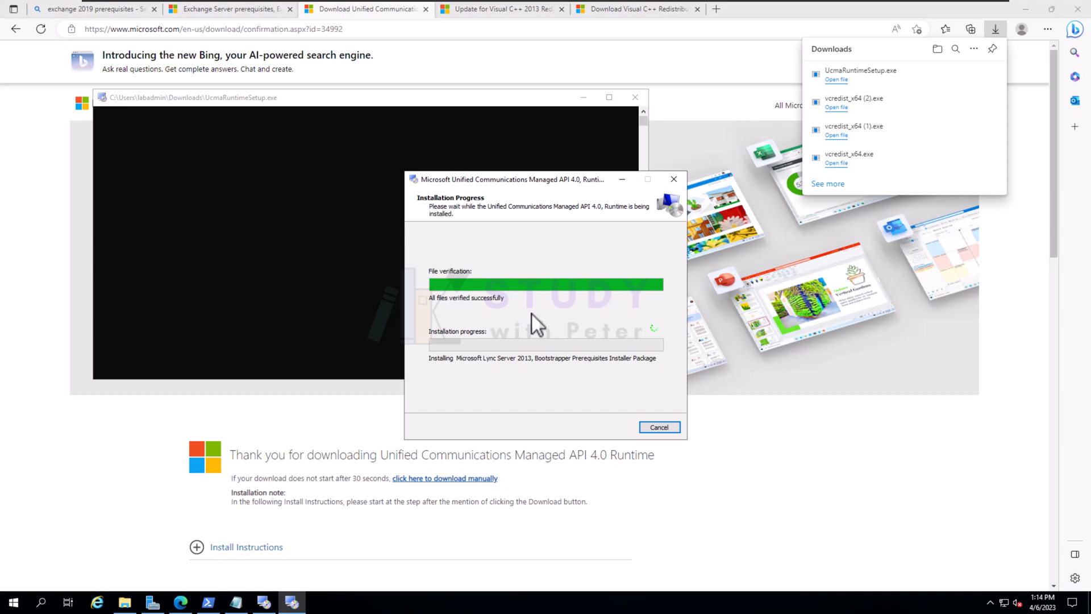
mouse_move(592, 314)
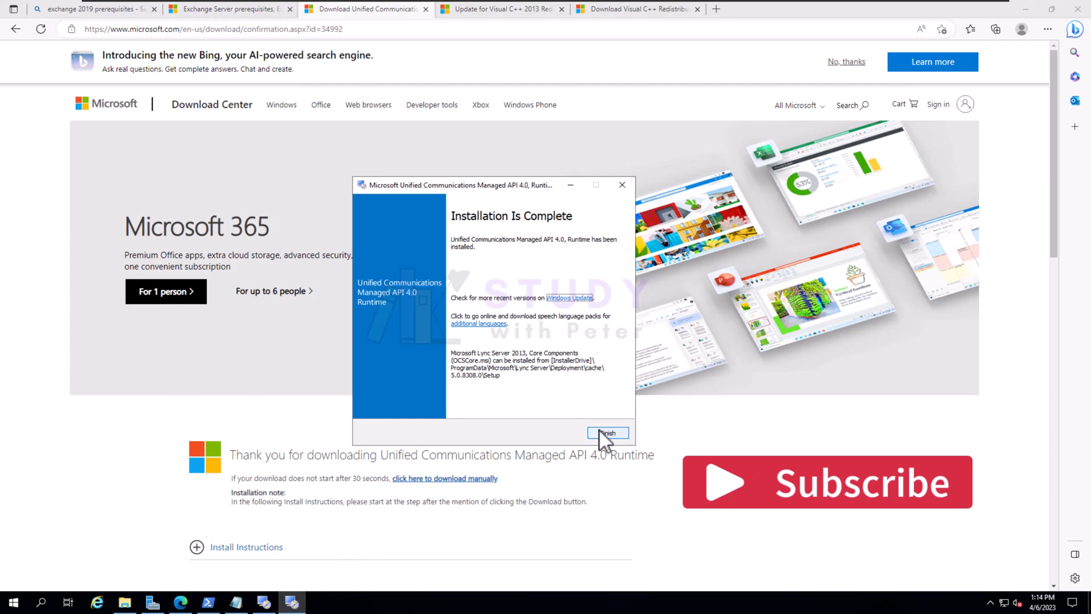
click(607, 432)
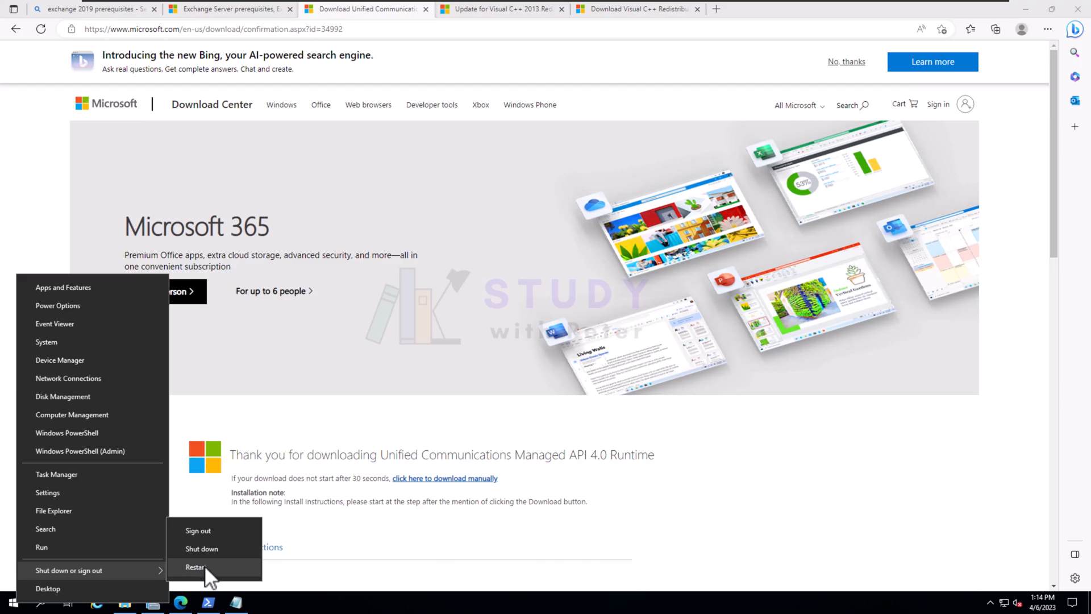
mouse_move(212, 581)
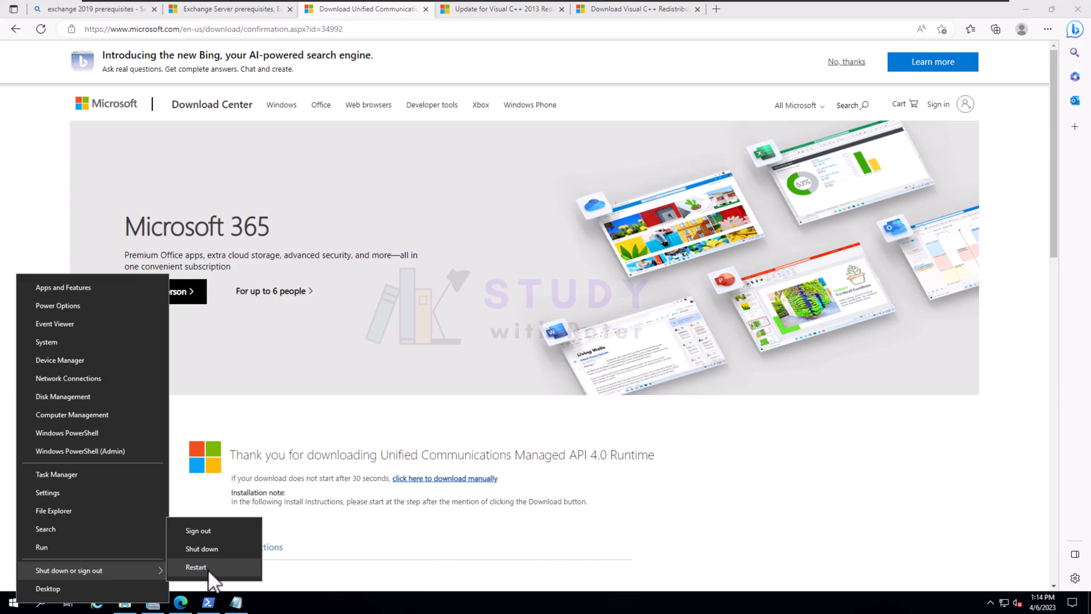